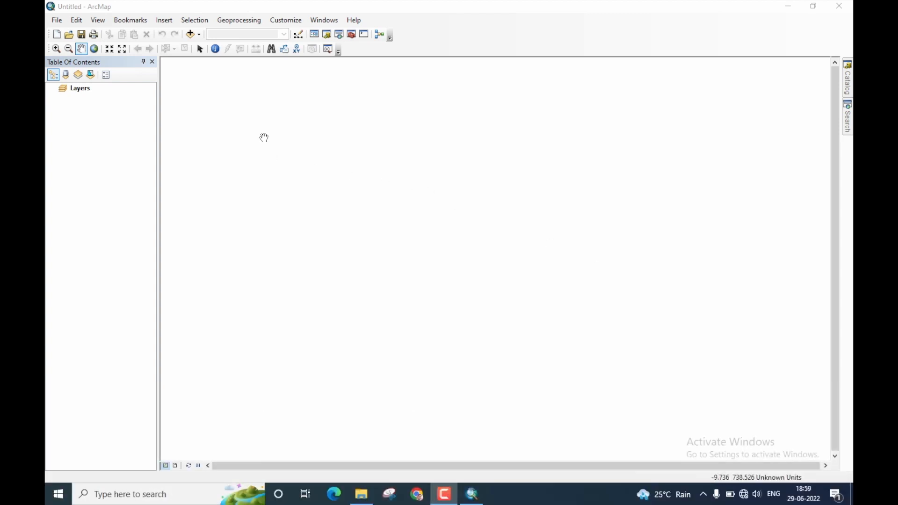
mouse_move(232, 114)
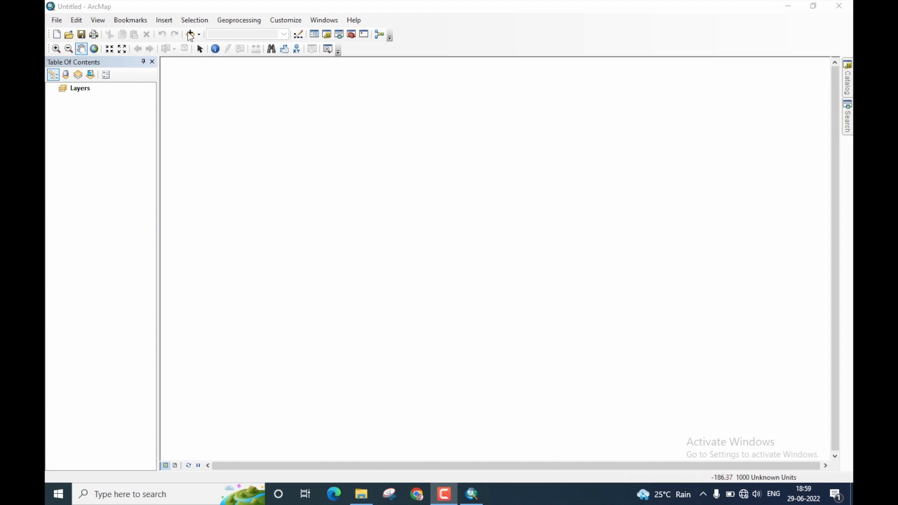
Begin adding data, connect the E: drive and browse to the Davanagere Data folder.
left_click(190, 34)
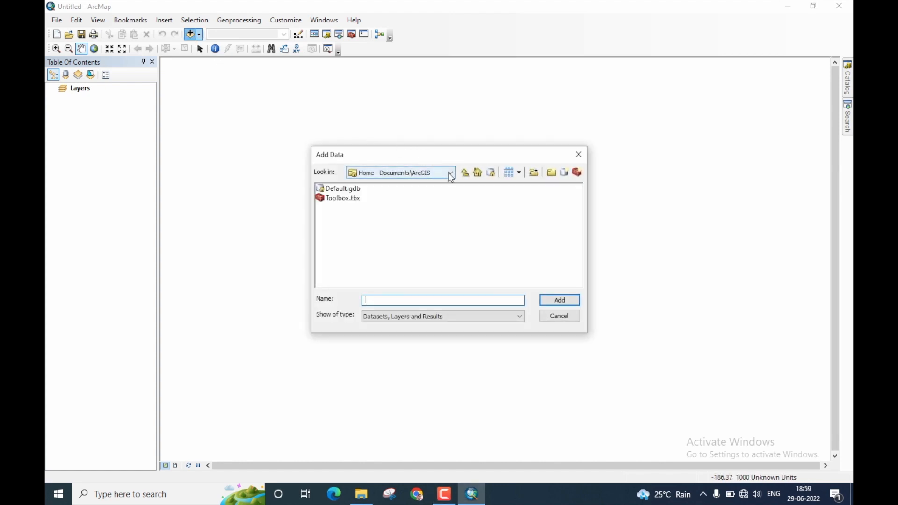
left_click(550, 172)
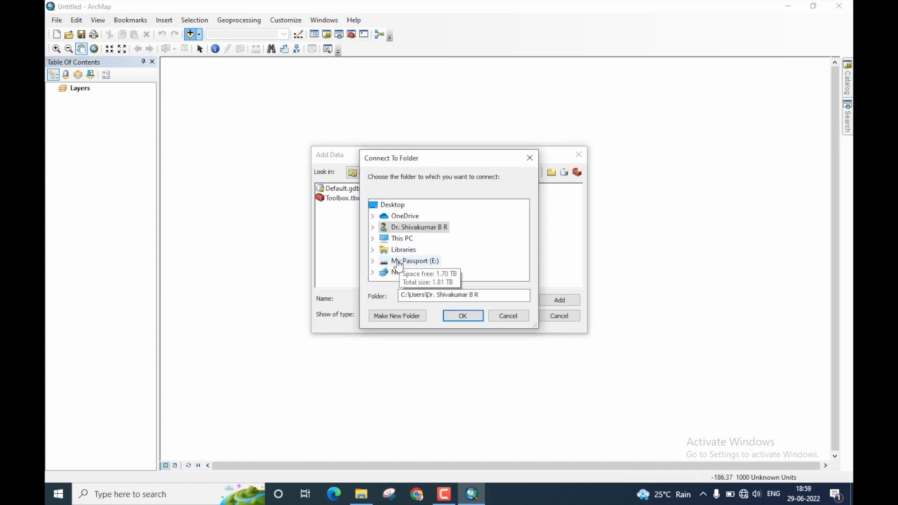
left_click(462, 315)
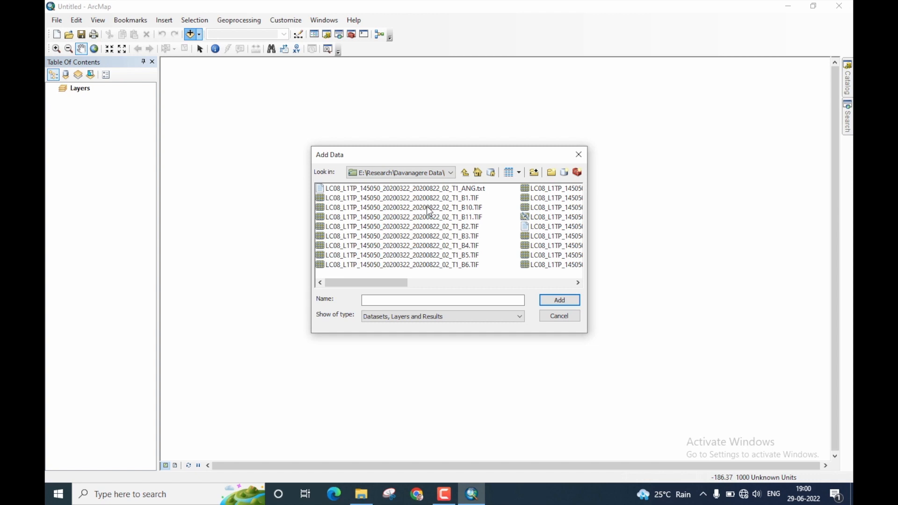
mouse_move(440, 208)
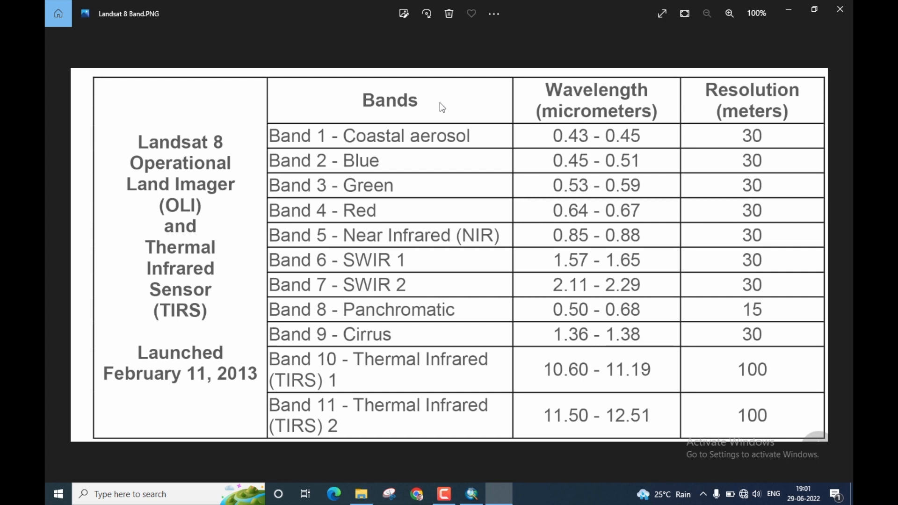
mouse_move(319, 138)
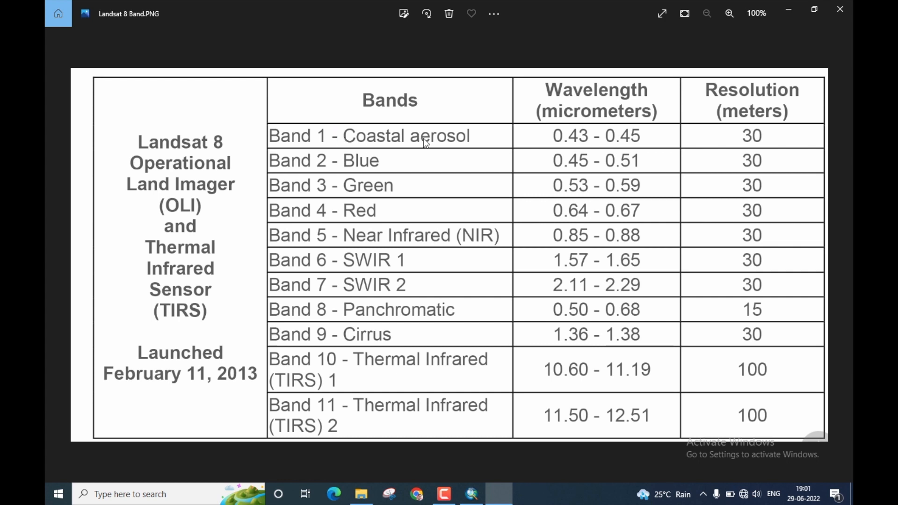
mouse_move(773, 137)
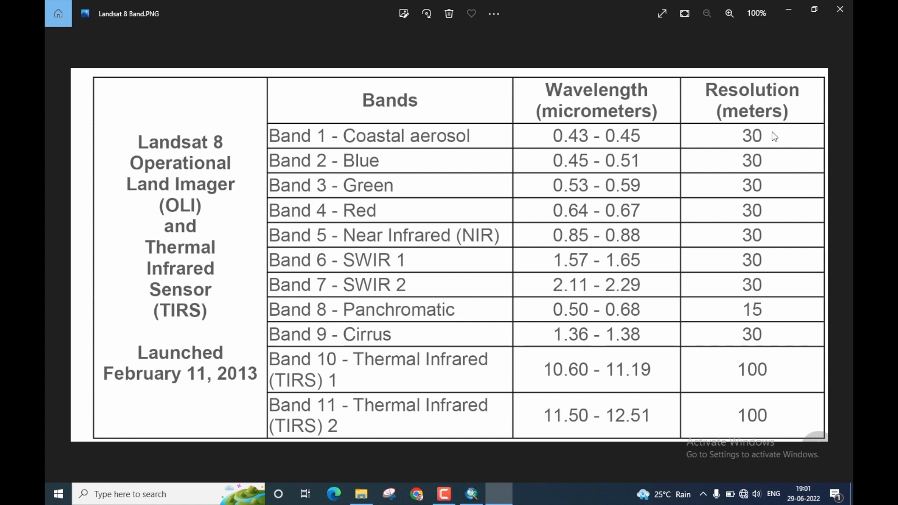
mouse_move(340, 169)
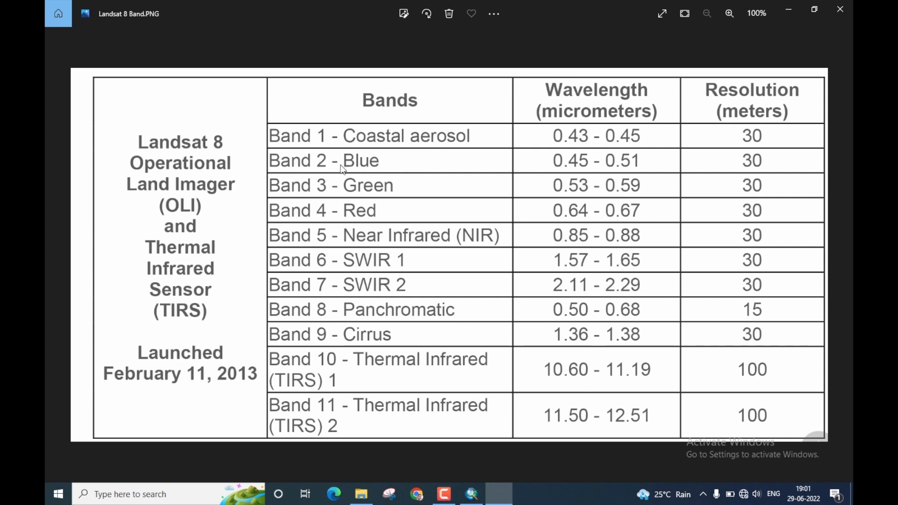
mouse_move(748, 164)
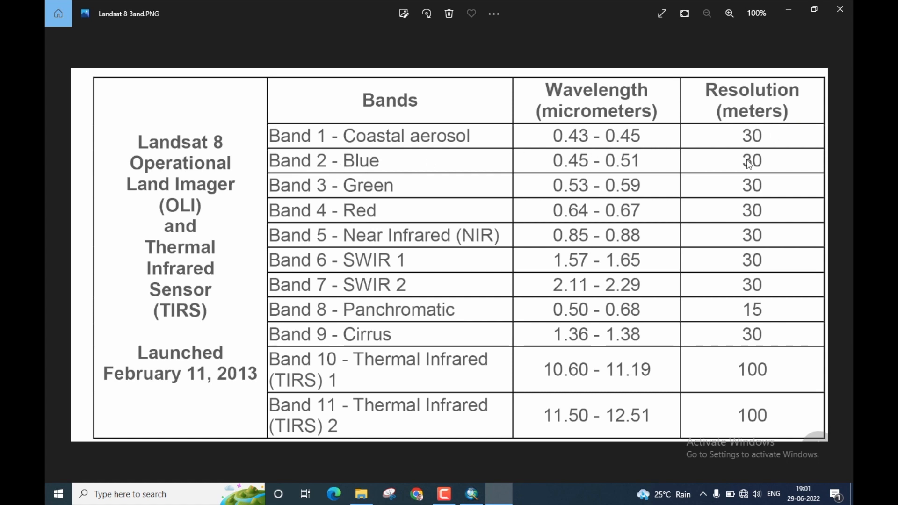
mouse_move(399, 189)
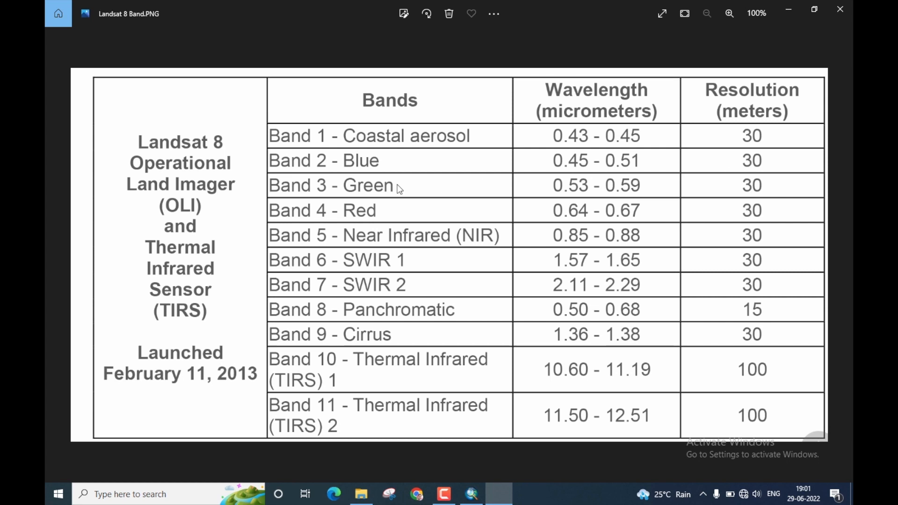
mouse_move(722, 185)
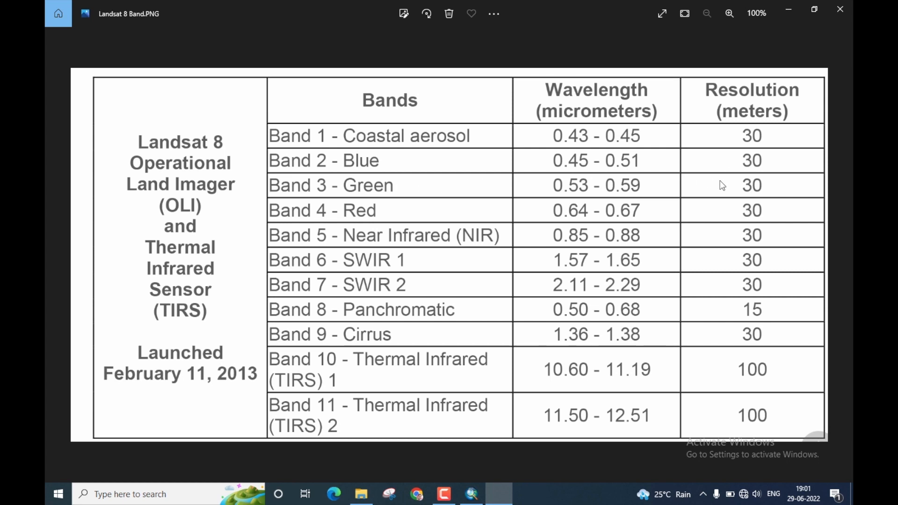
mouse_move(364, 287)
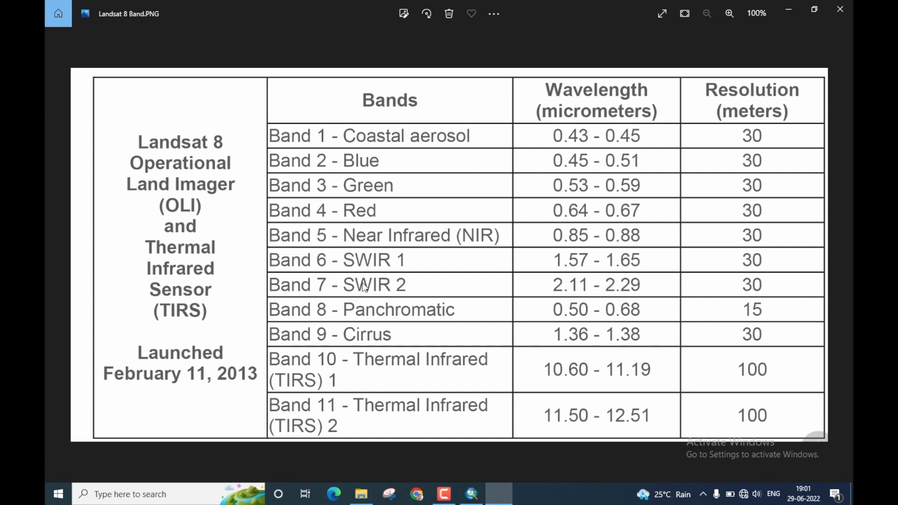
mouse_move(330, 288)
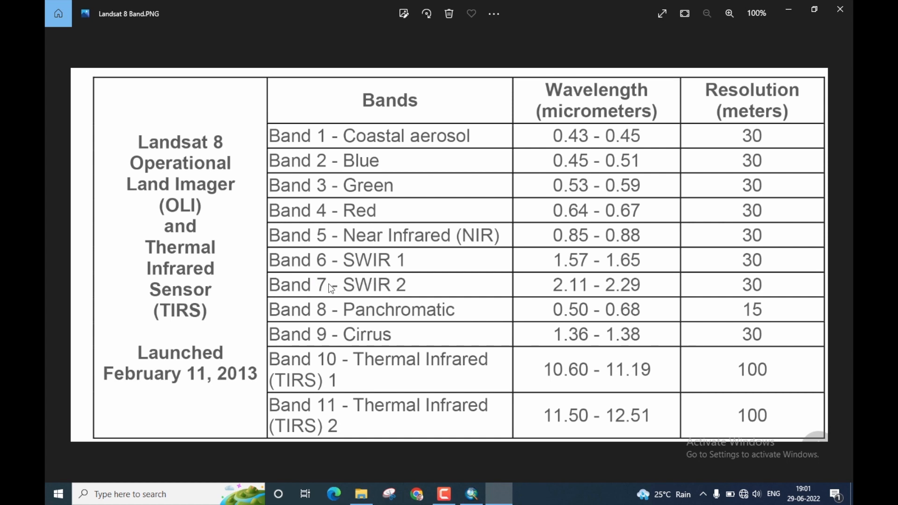
mouse_move(656, 283)
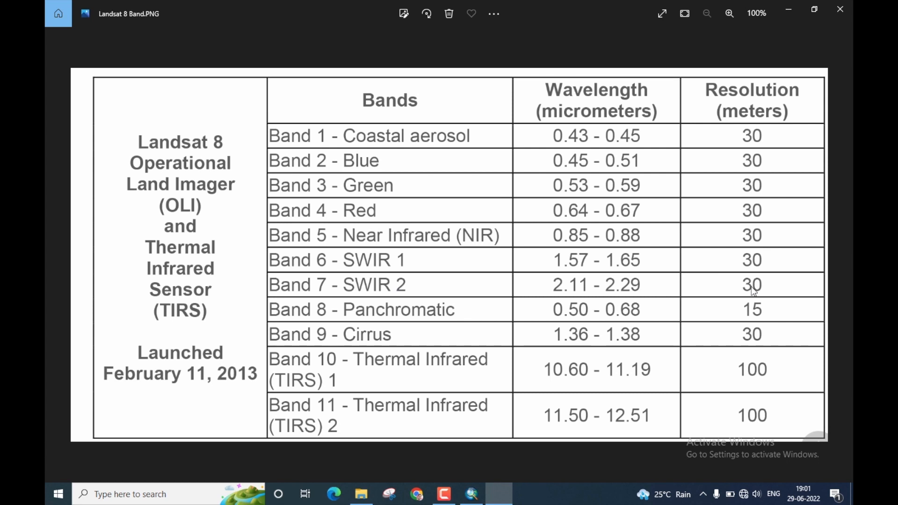
mouse_move(371, 166)
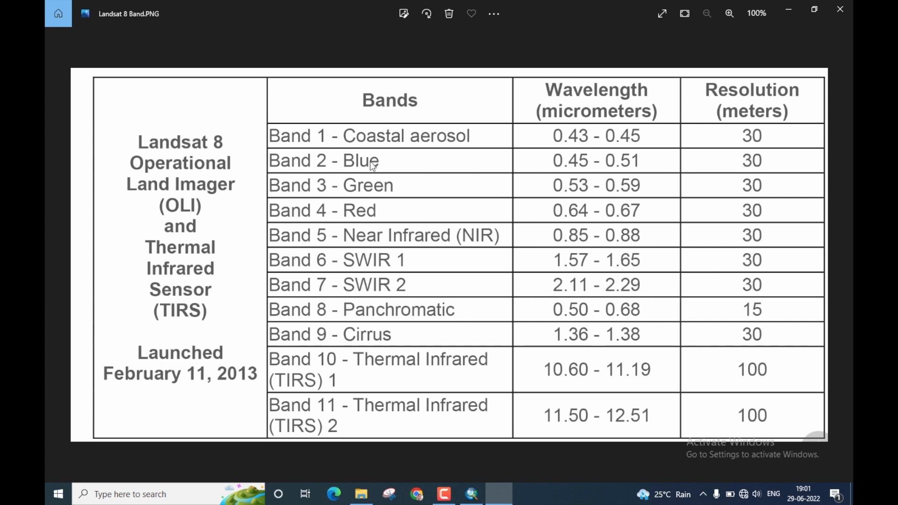
mouse_move(332, 286)
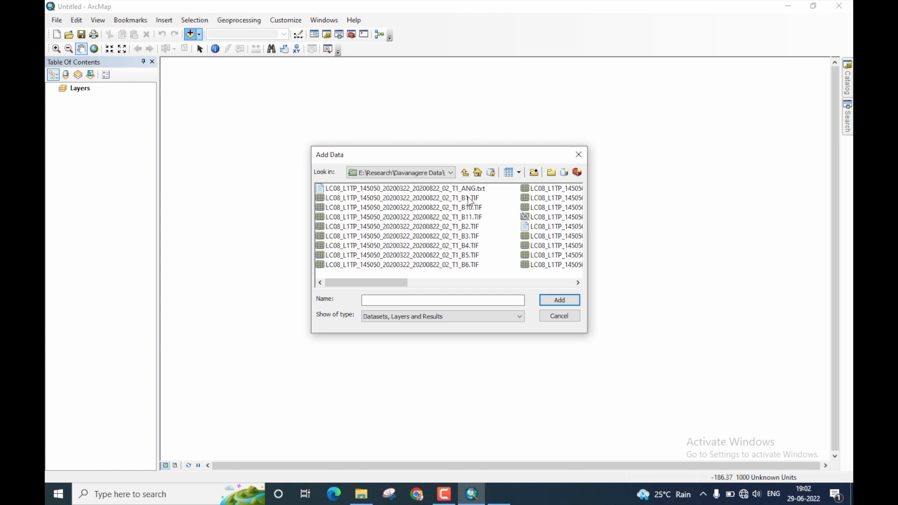
Select the B1–B7 TIF files and add them to the map as grayscale layers.
left_click(401, 197)
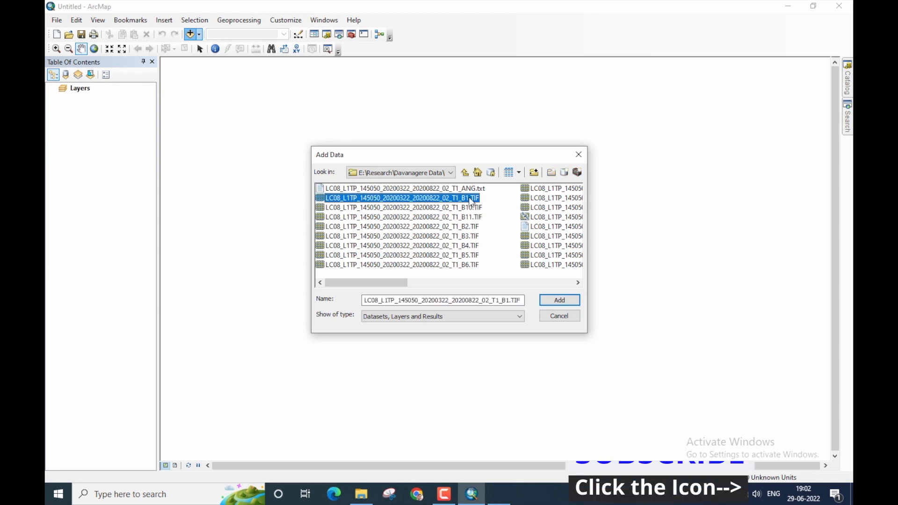
left_click(402, 265)
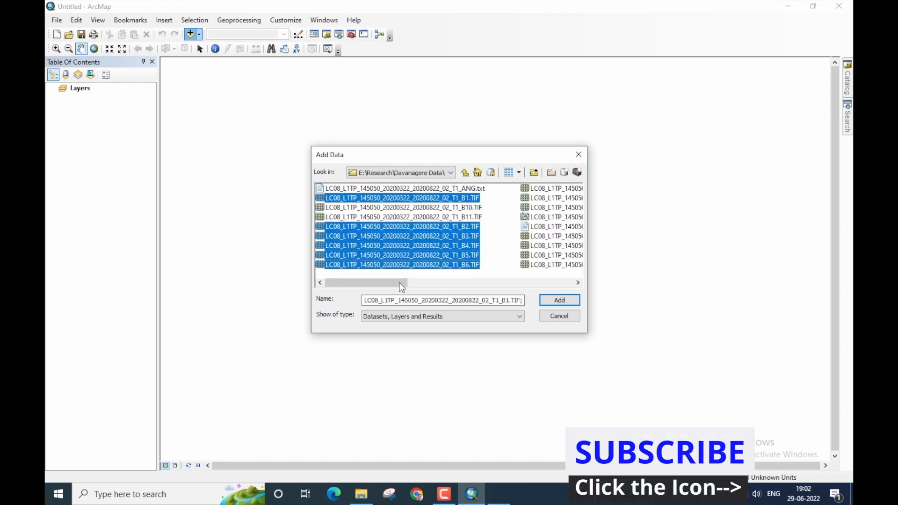
left_click(558, 299)
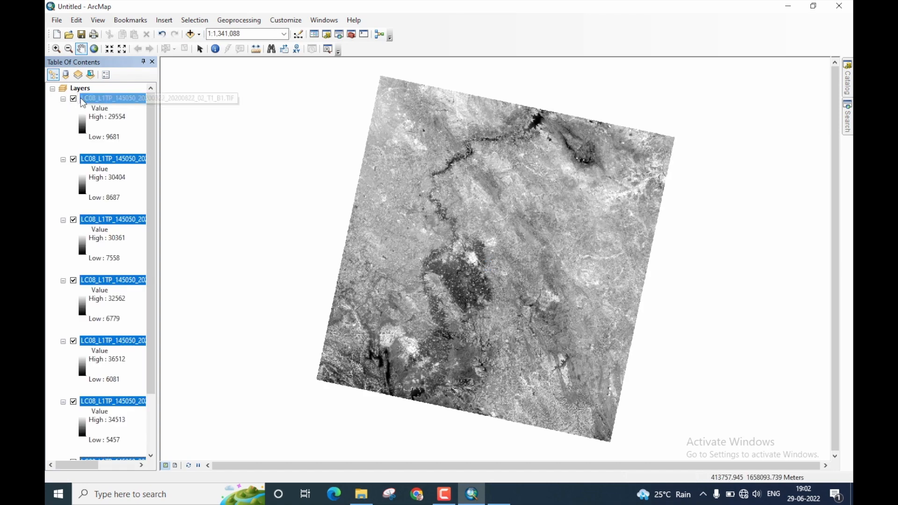
Collapse the band layers' legends in the Table Of Contents.
scroll("down", 3)
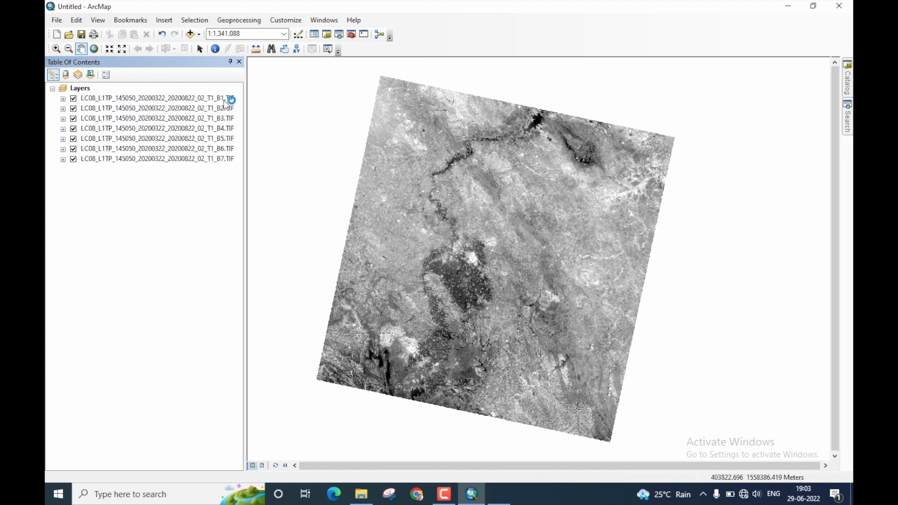
left_click(155, 99)
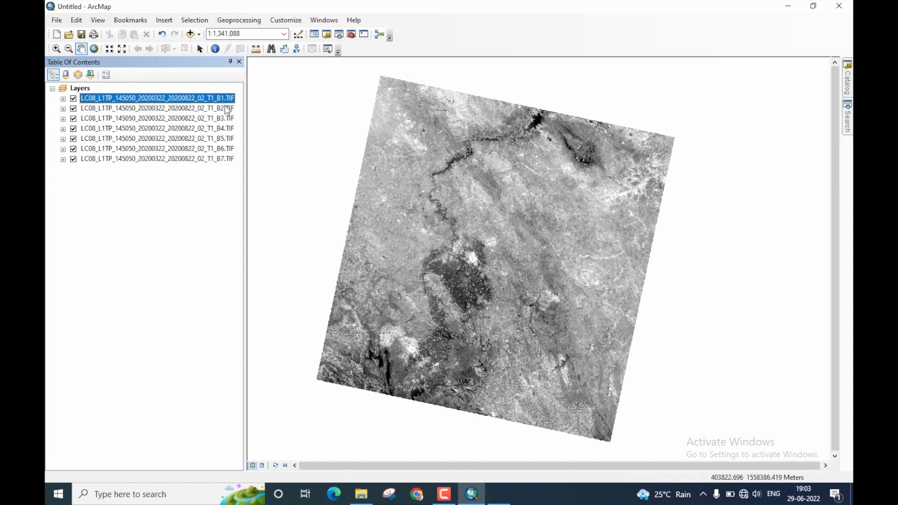
left_click(157, 128)
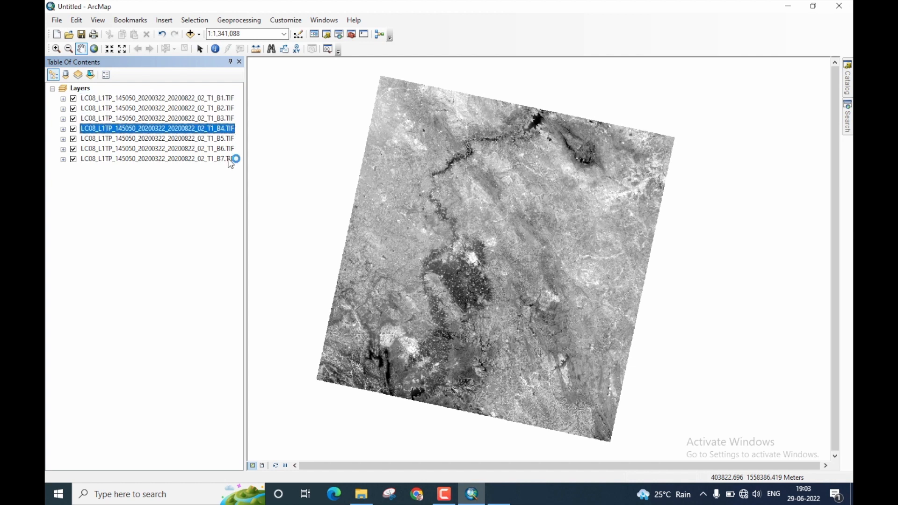
left_click(154, 159)
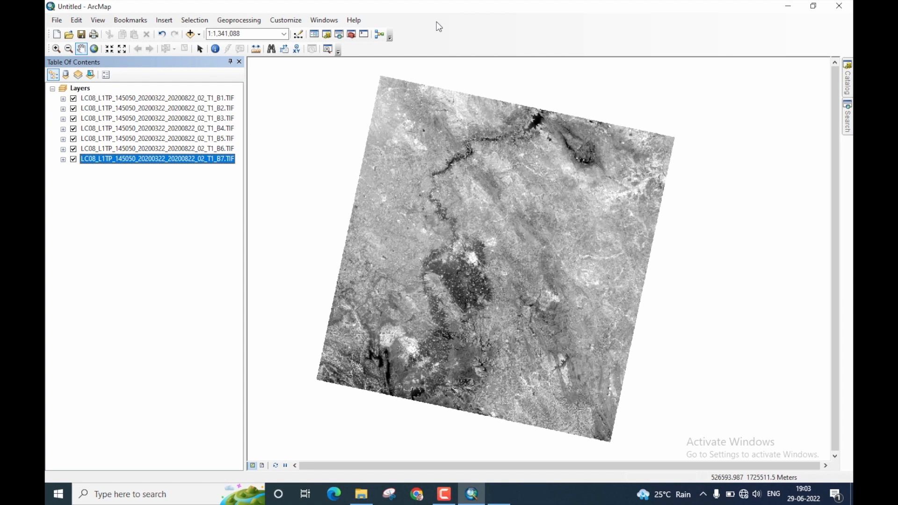
mouse_move(353, 20)
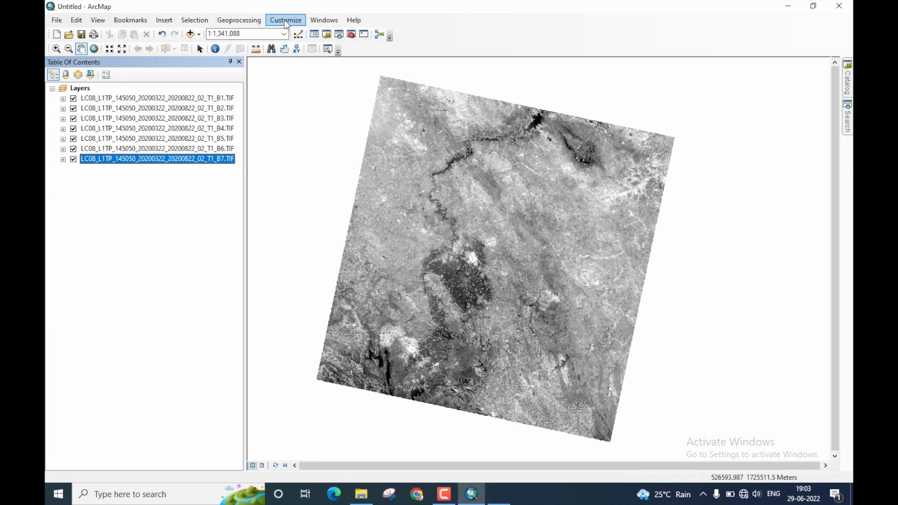
Enable the Spatial Analyst extension from Customize > Extensions.
left_click(286, 20)
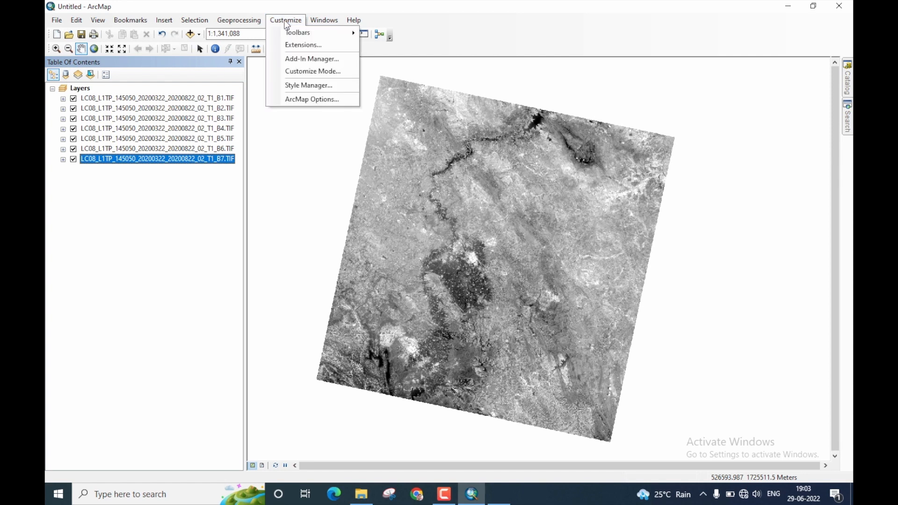
left_click(303, 45)
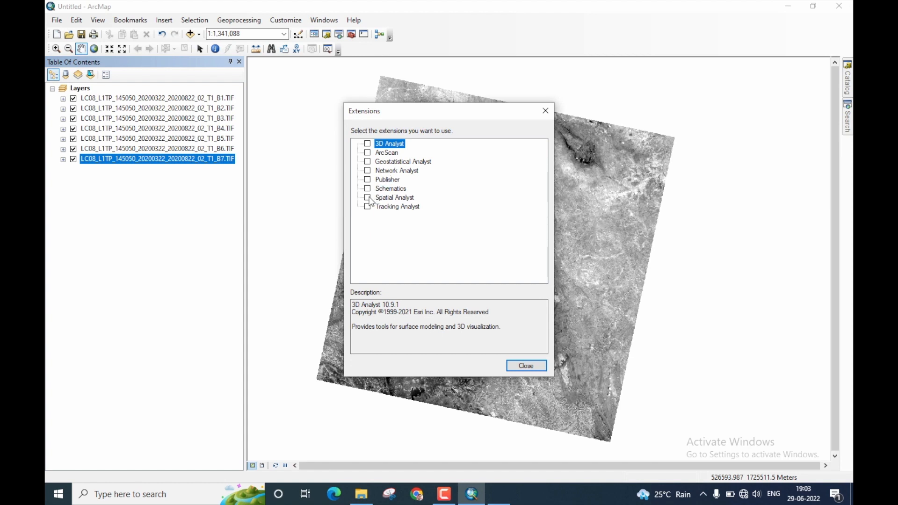
left_click(366, 198)
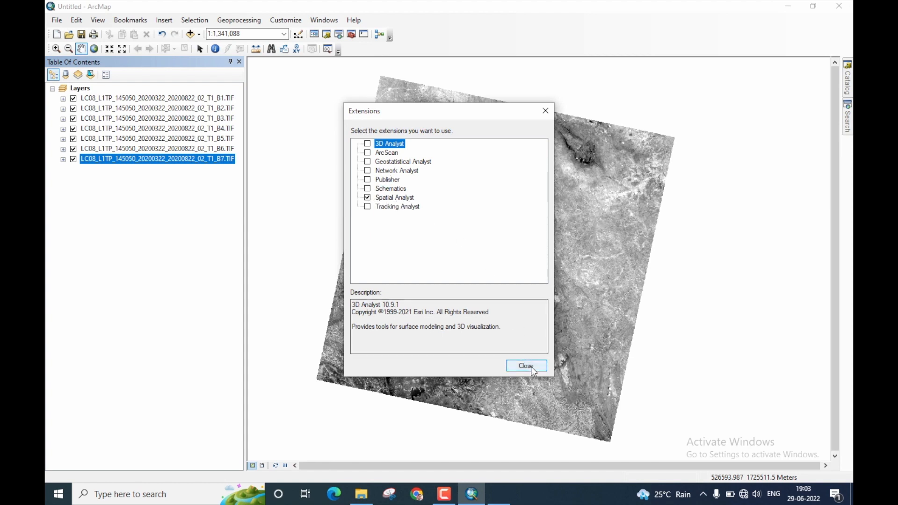
left_click(525, 366)
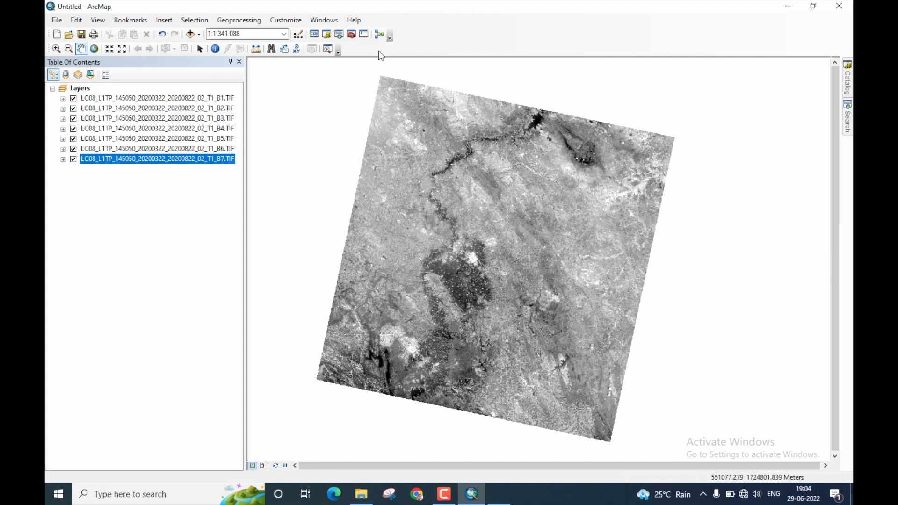
mouse_move(351, 34)
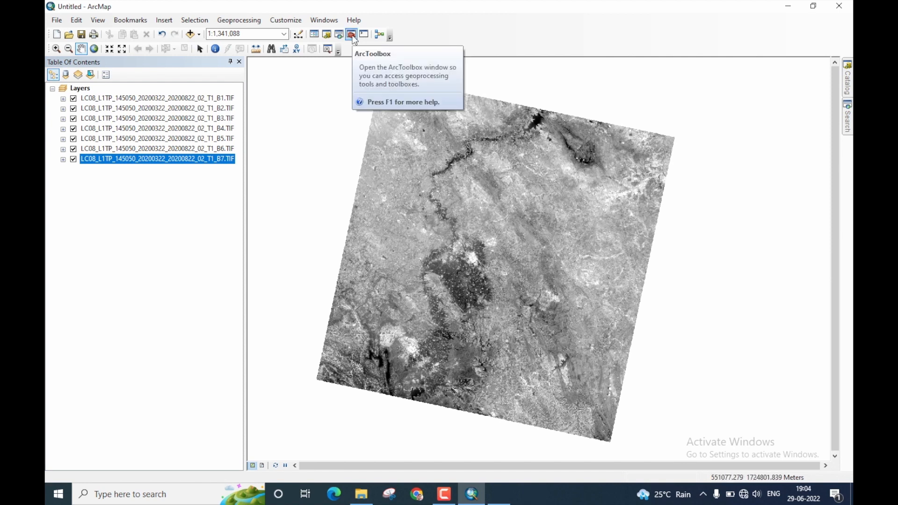
Show ArcToolbox and expand Data Management Tools > Raster > Raster Processing.
left_click(350, 34)
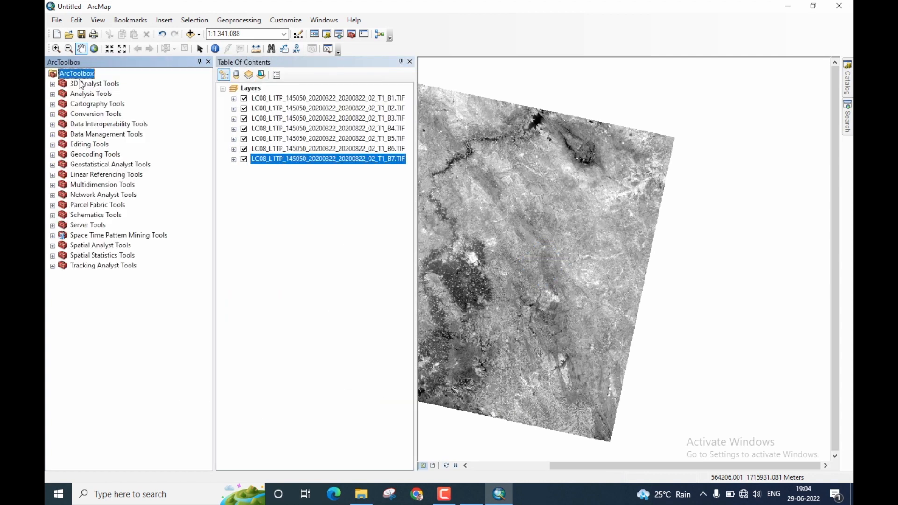
mouse_move(246, 274)
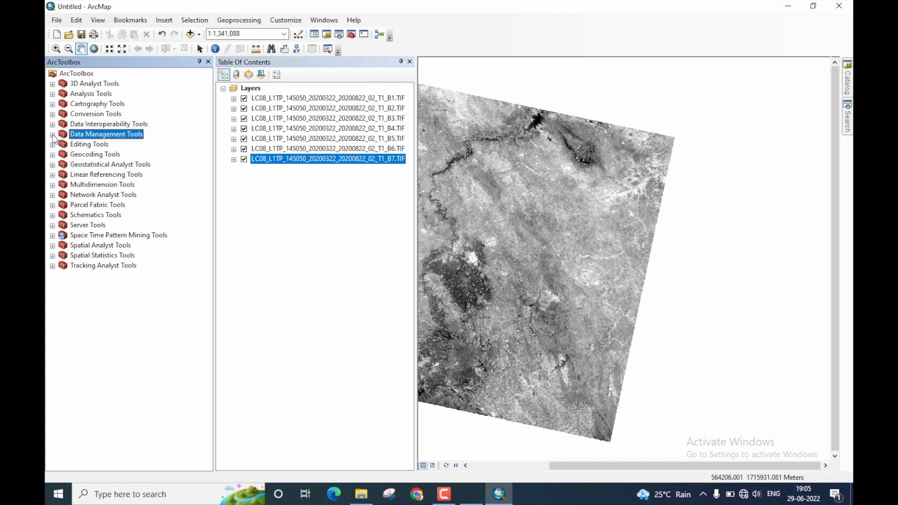
left_click(53, 133)
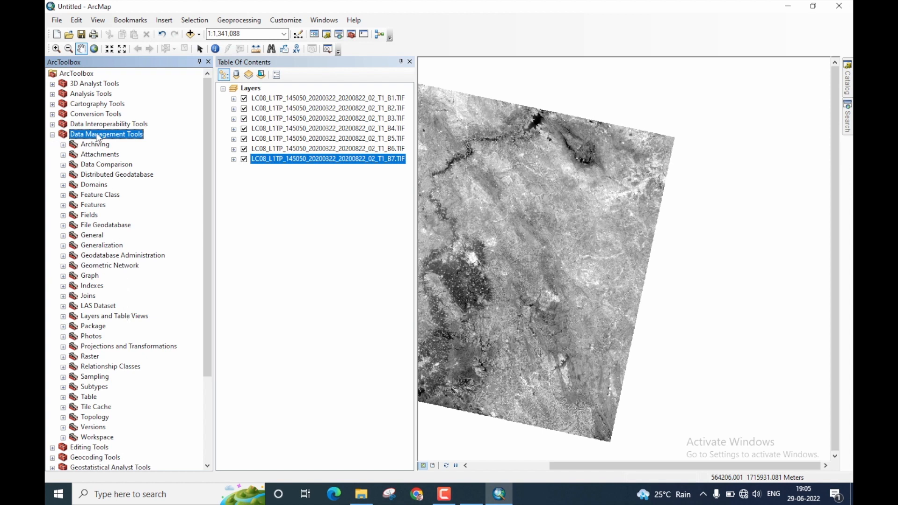
mouse_move(87, 359)
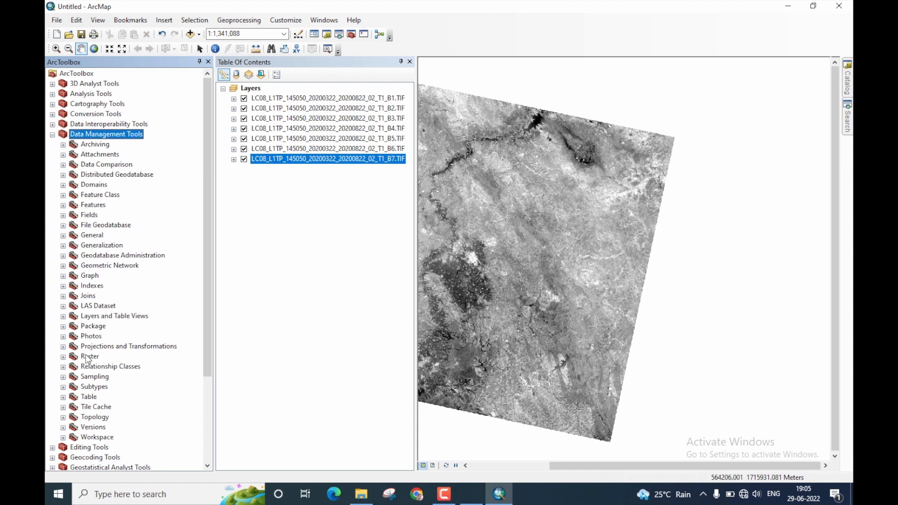
left_click(90, 356)
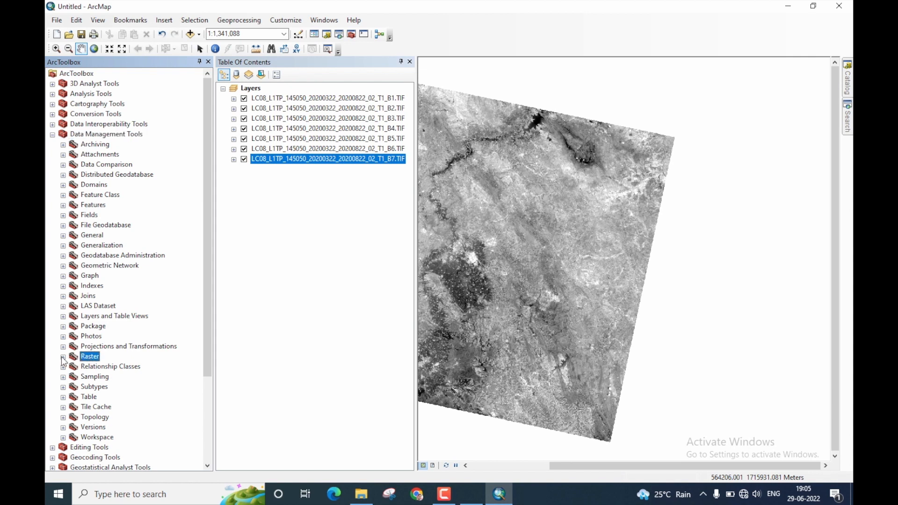
left_click(62, 356)
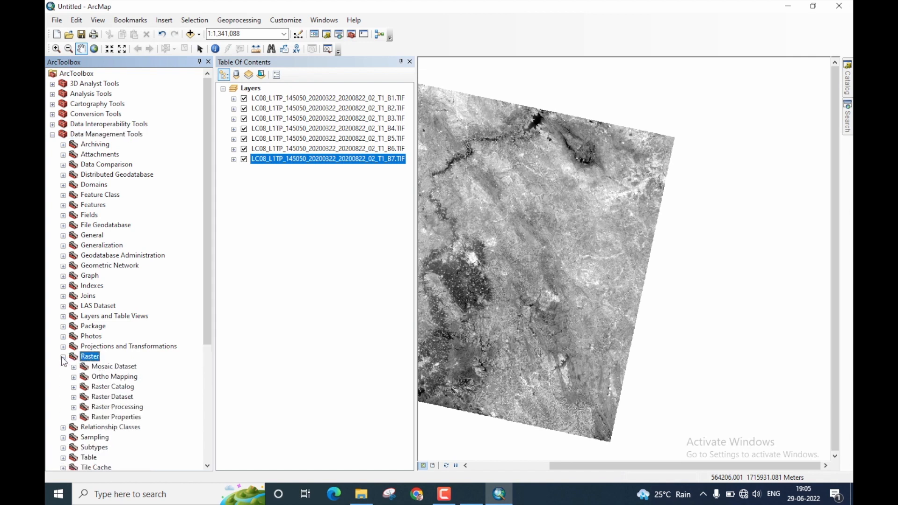
scroll("down", 3)
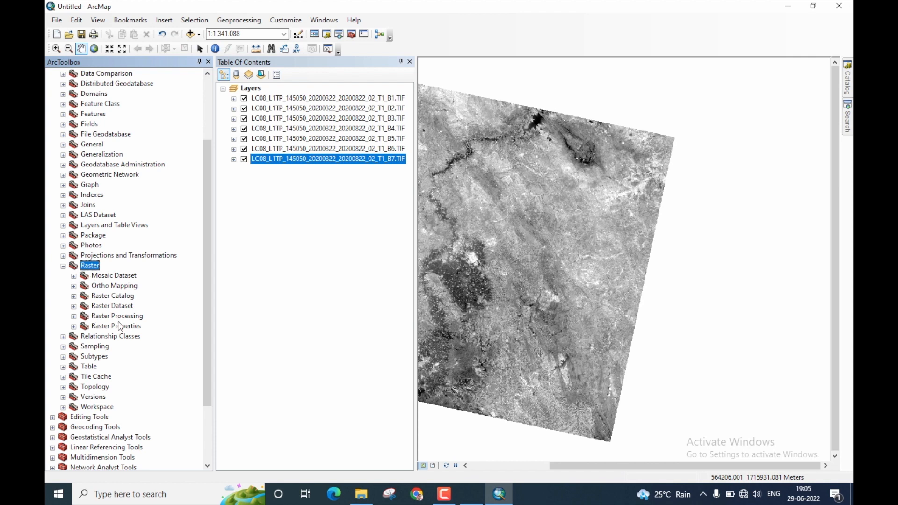
left_click(117, 315)
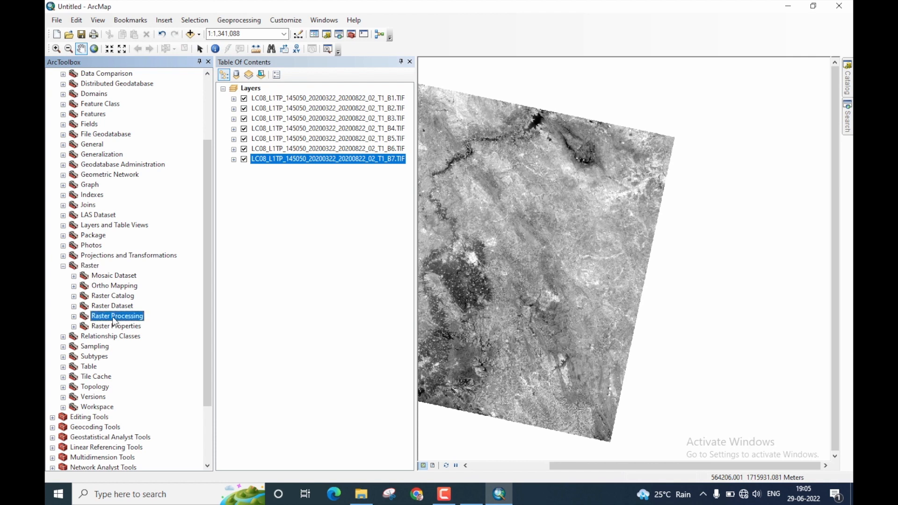
left_click(63, 316)
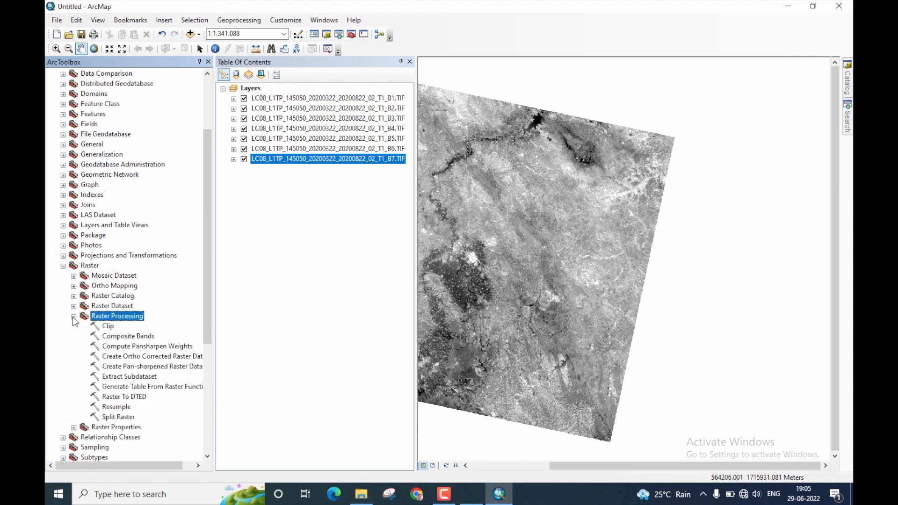
mouse_move(128, 336)
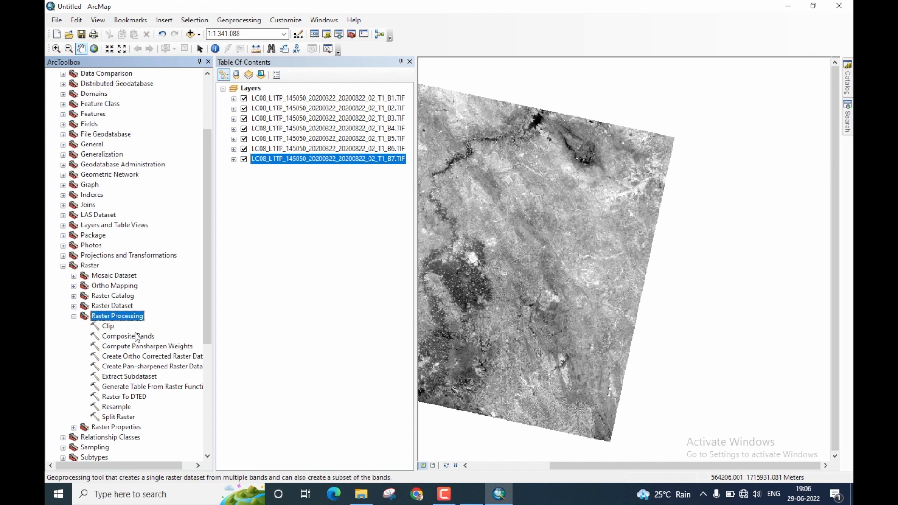
Launch the Composite Bands tool from the Raster Processing toolset.
left_click(128, 336)
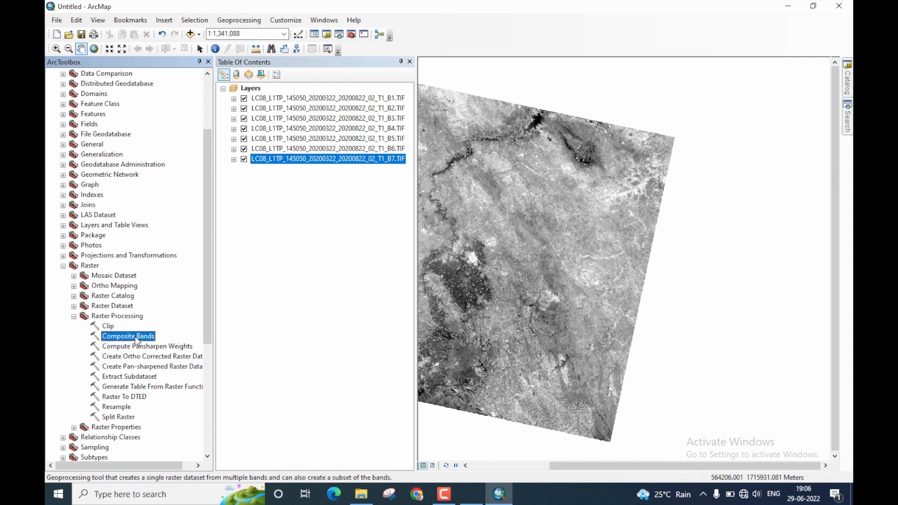
double_click(128, 336)
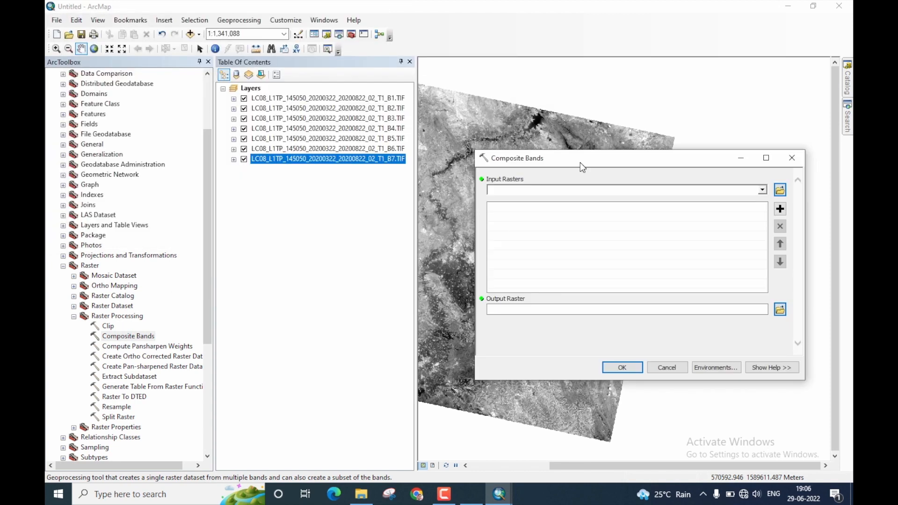
mouse_move(539, 170)
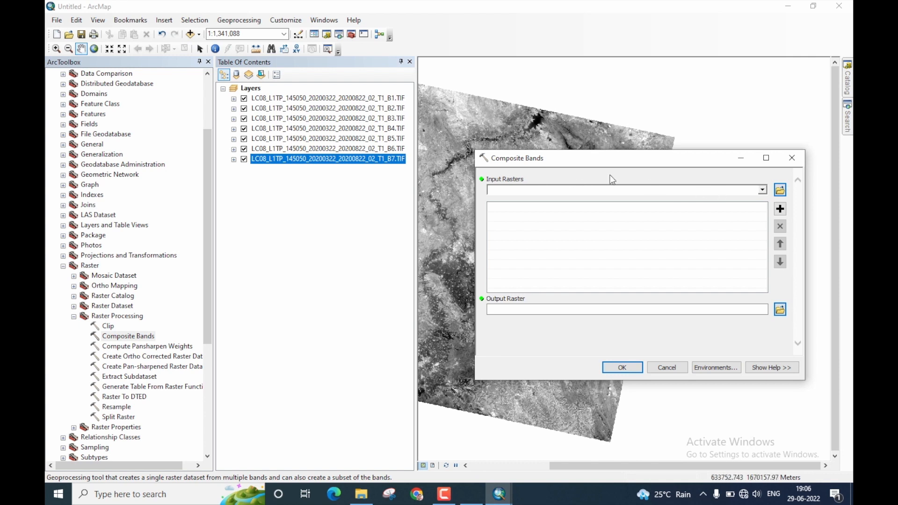
mouse_move(721, 207)
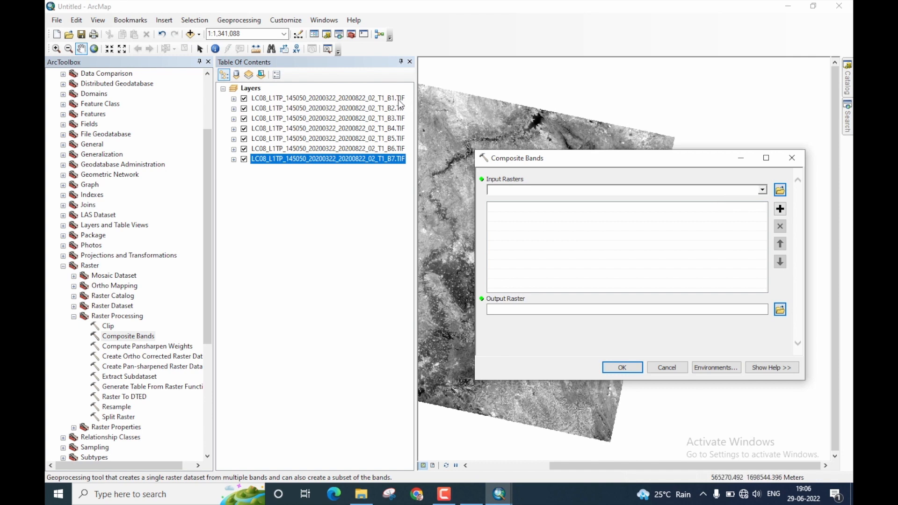
left_click(328, 98)
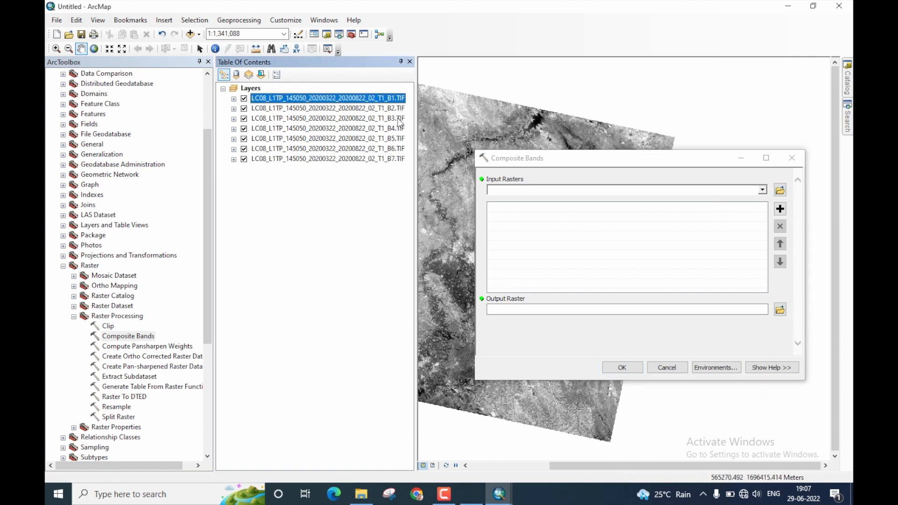
mouse_move(394, 169)
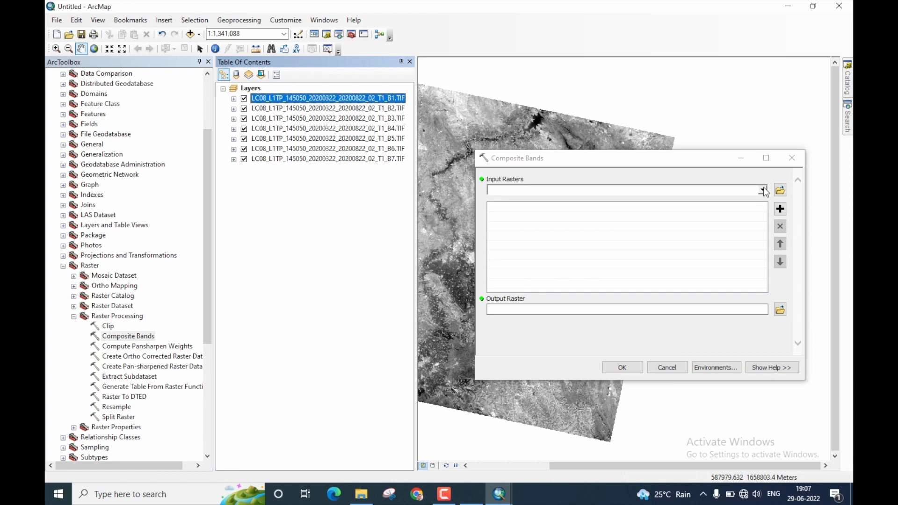
Add layers B1 through B7 as Composite Bands input rasters and review their order.
left_click(624, 190)
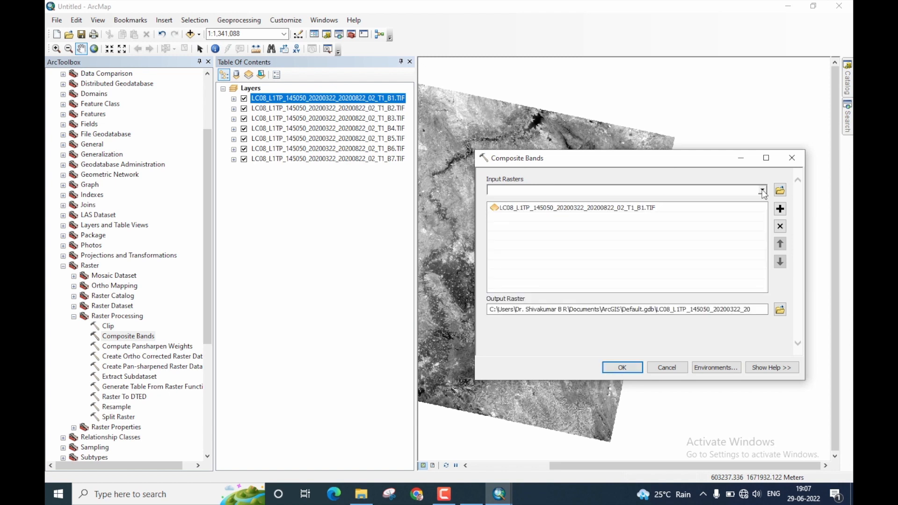
left_click(761, 190)
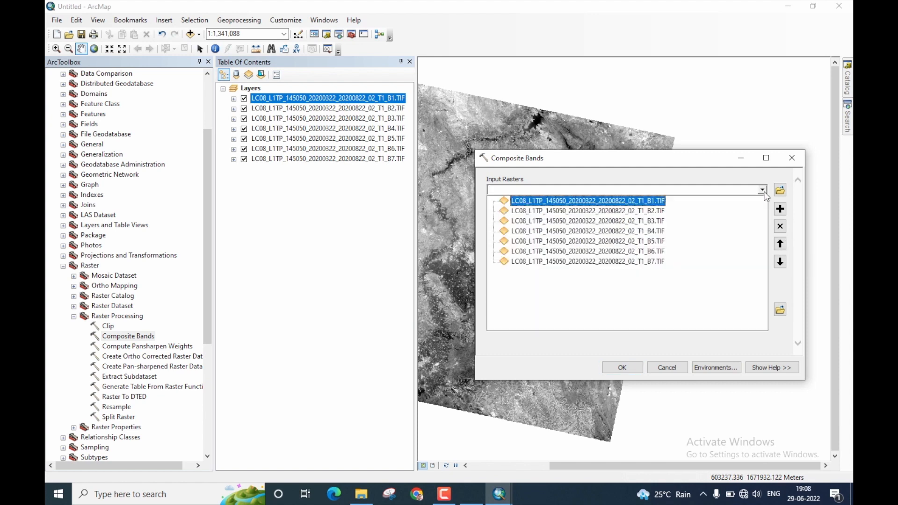
left_click(587, 220)
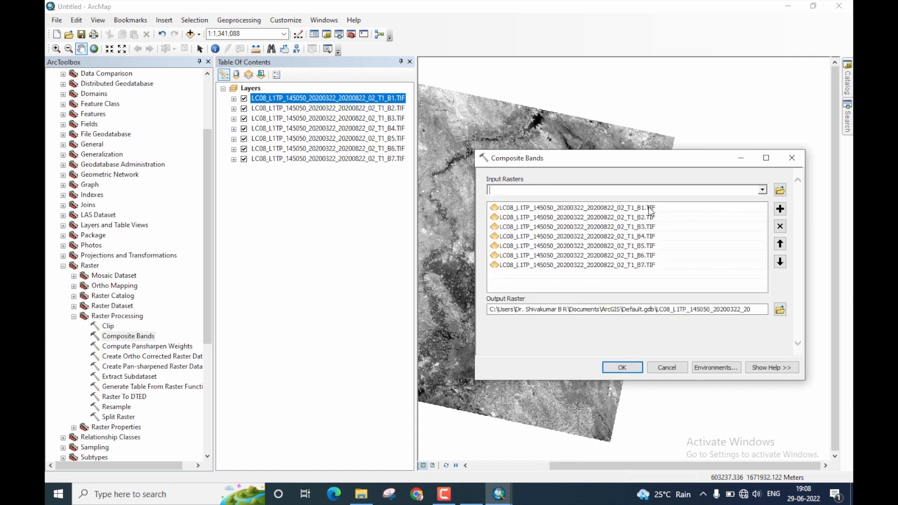
left_click(576, 216)
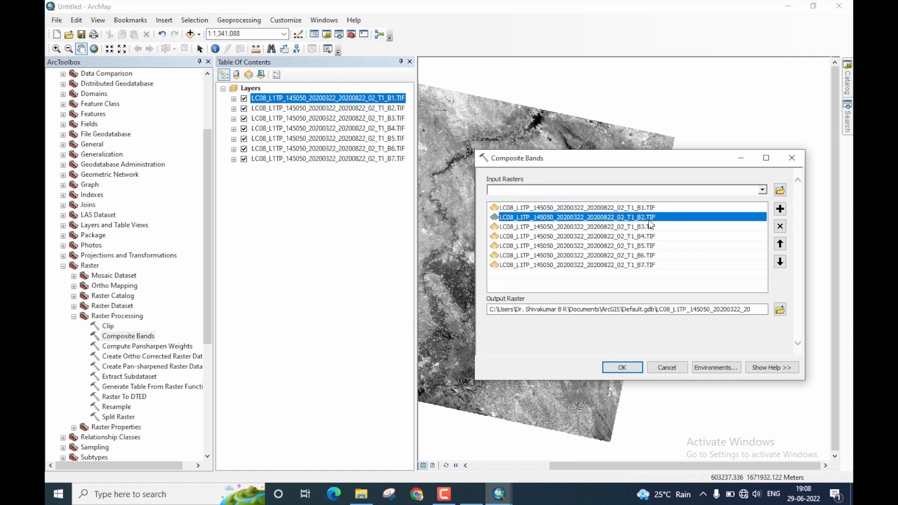
left_click(572, 235)
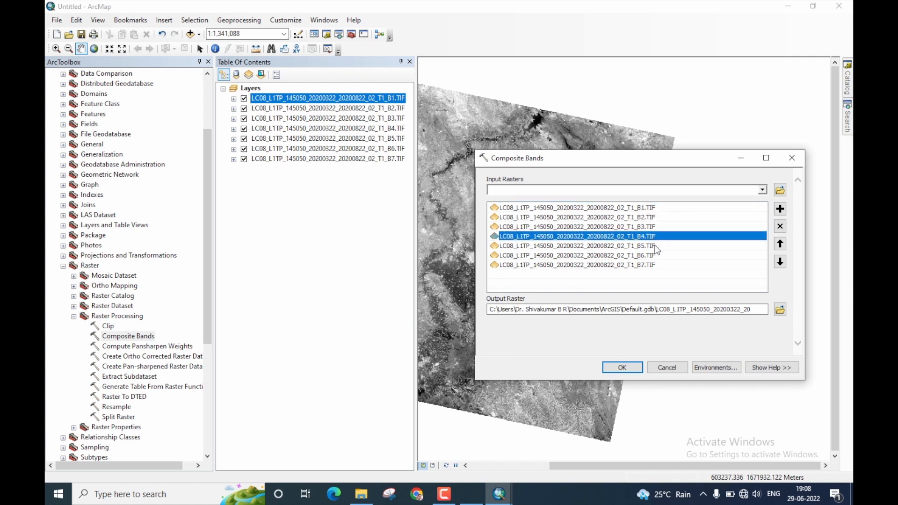
left_click(577, 264)
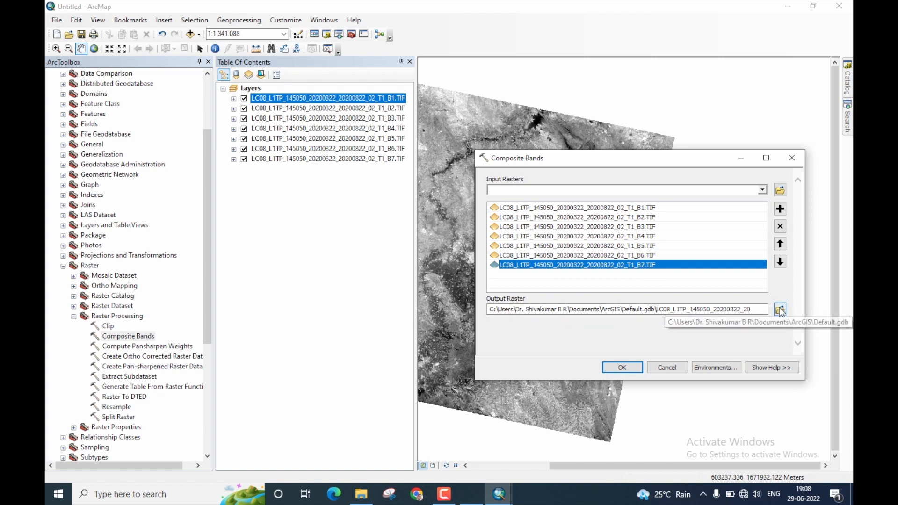
Save the output raster as LS in the Davanagere Data folder.
left_click(780, 310)
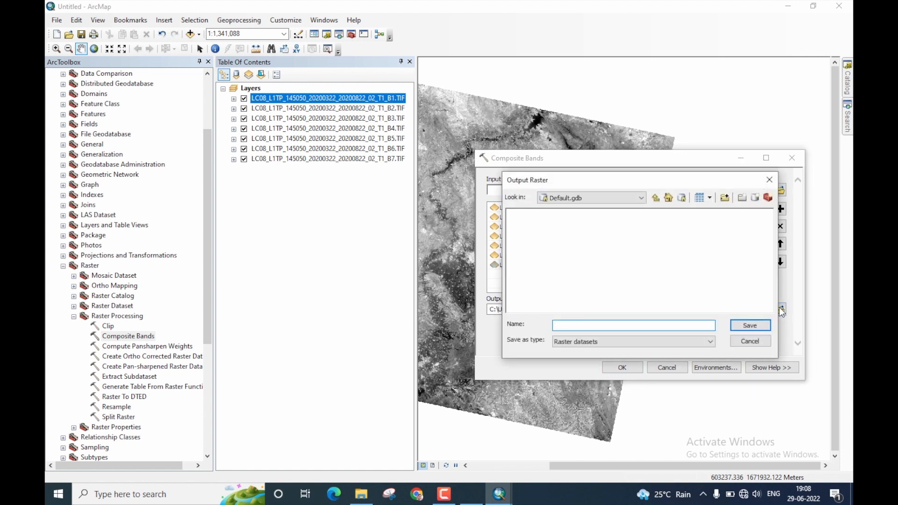
mouse_move(724, 198)
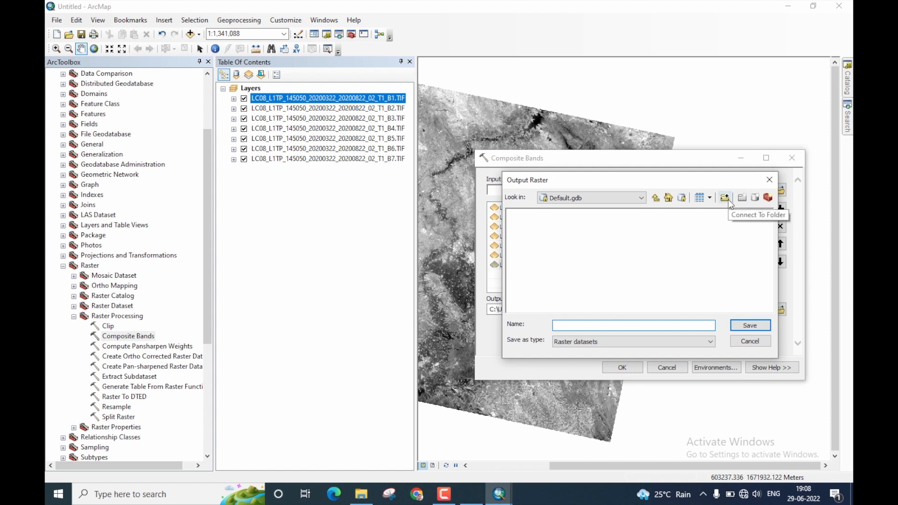
left_click(724, 197)
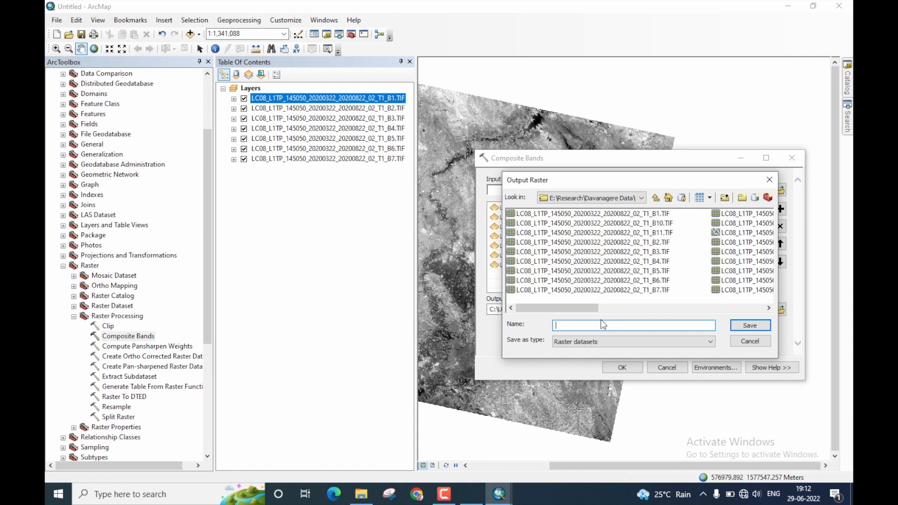
mouse_move(676, 224)
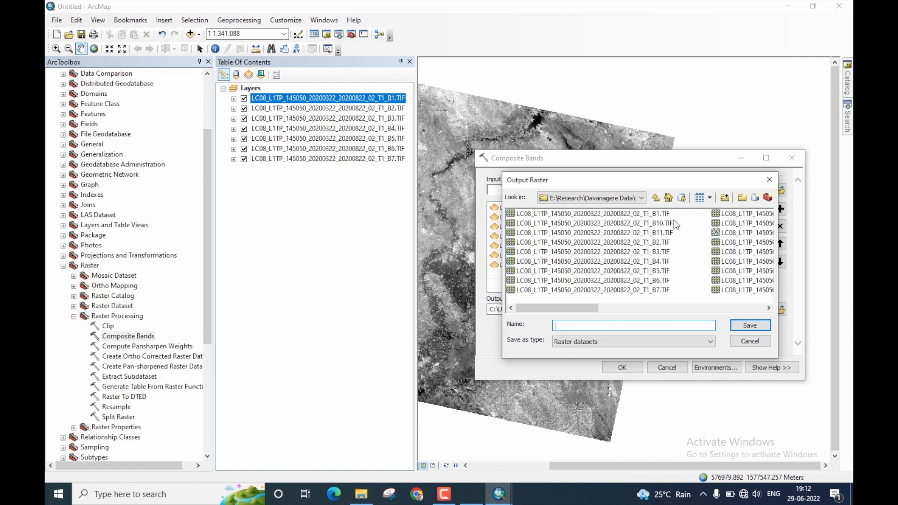
mouse_move(666, 232)
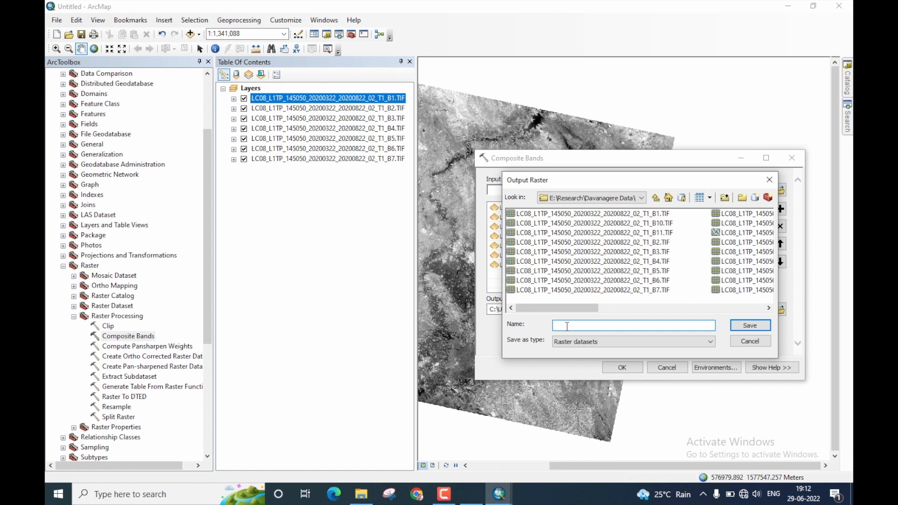
type("L")
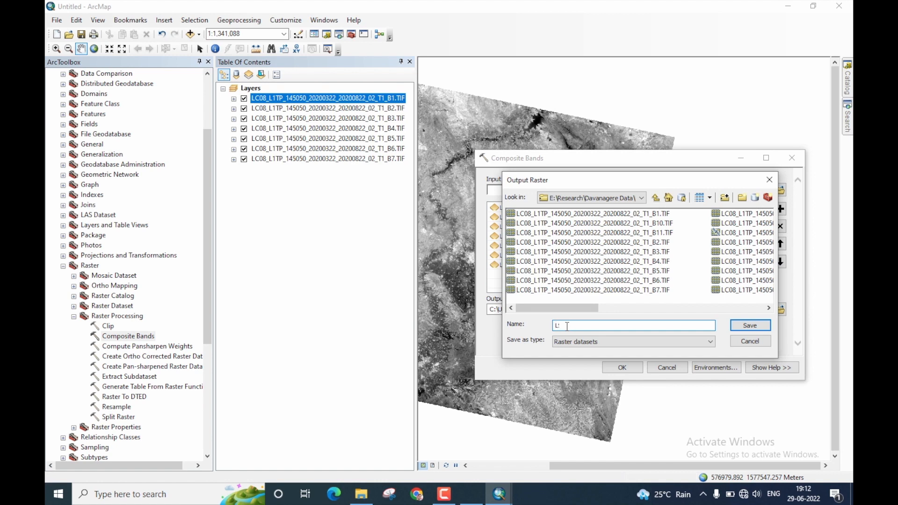
type("S")
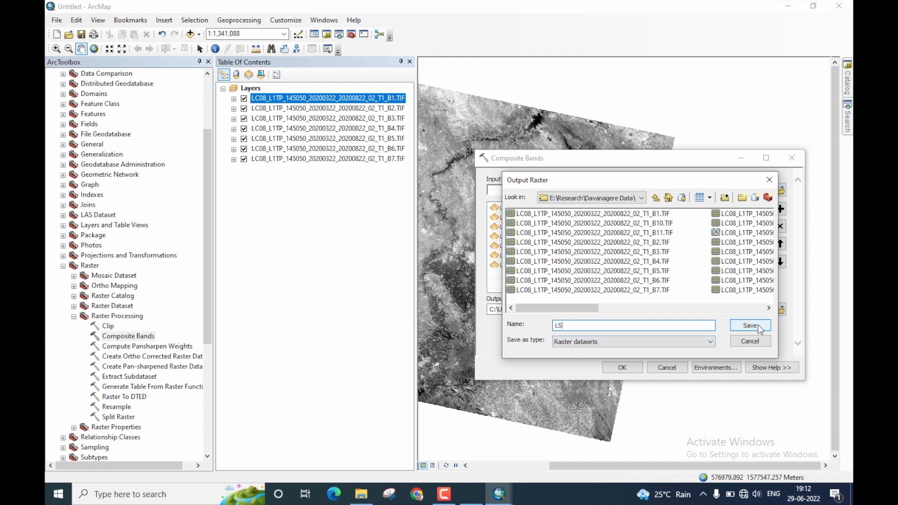
left_click(750, 325)
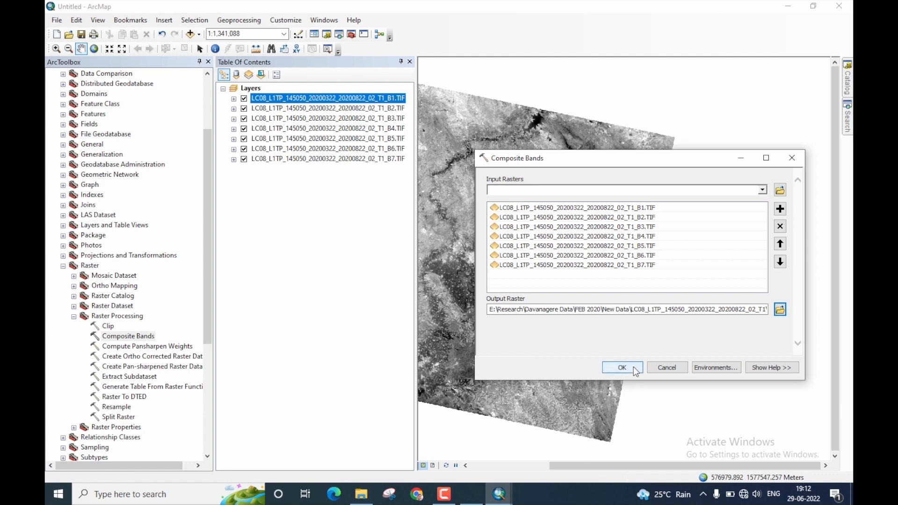
Run Composite Bands to create the multiband raster LS on the map.
left_click(623, 367)
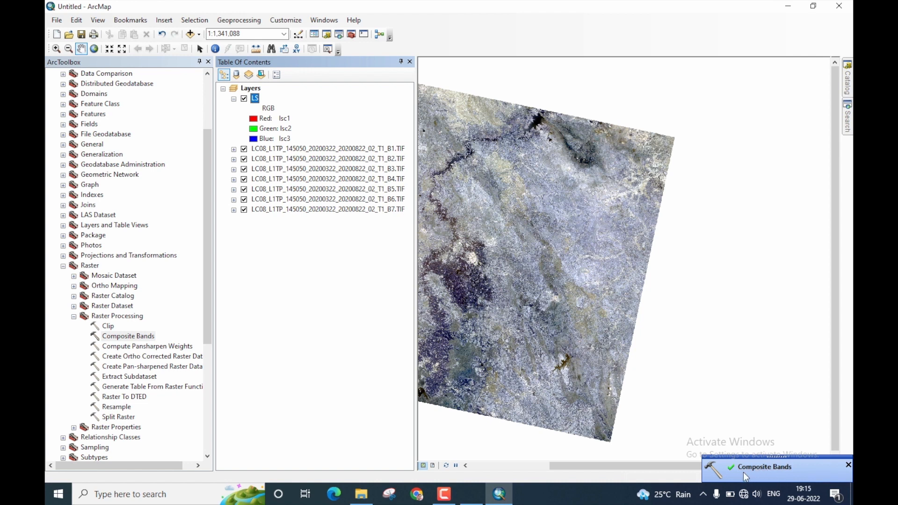
mouse_move(731, 477)
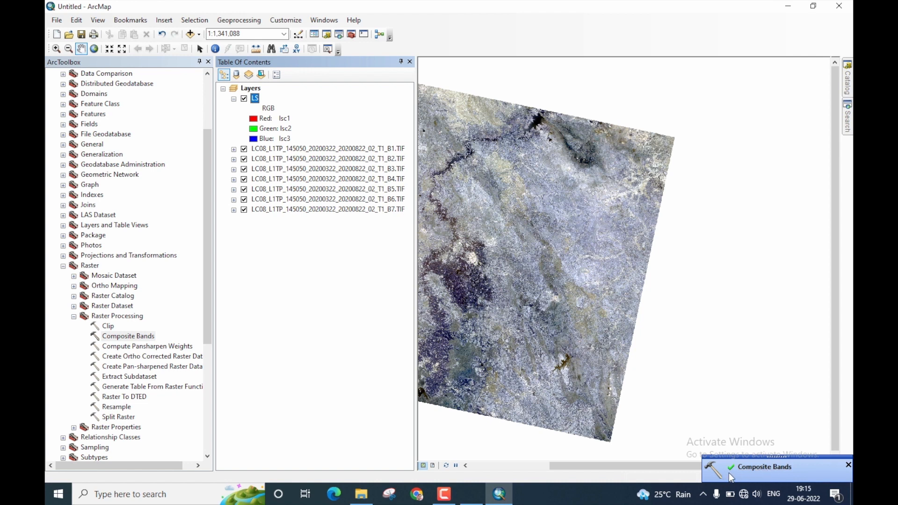
mouse_move(739, 467)
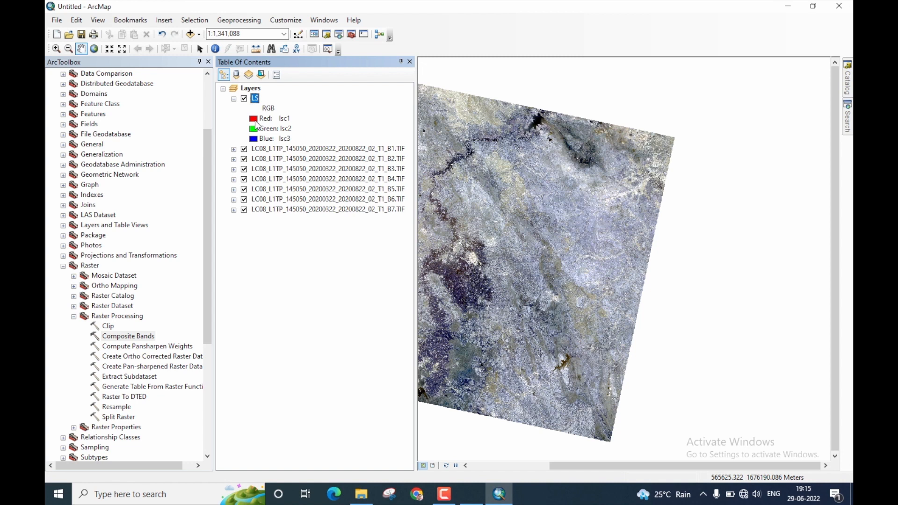
Assign bands 5, 4 and 3 to the LS layer's red, green and blue channels.
left_click(284, 118)
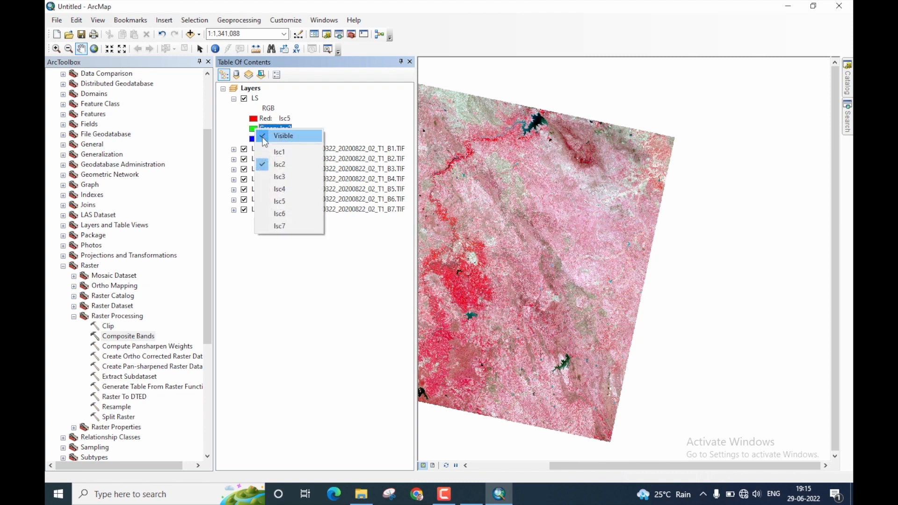
left_click(279, 188)
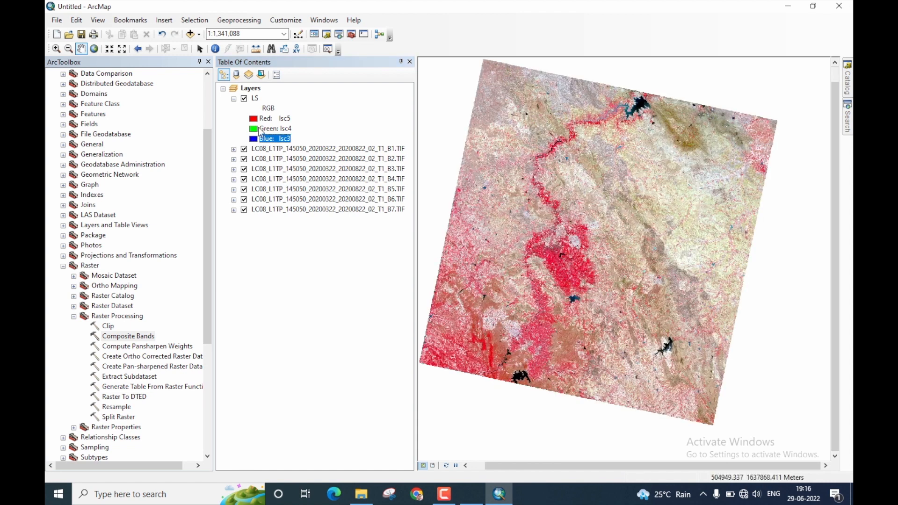
mouse_move(292, 133)
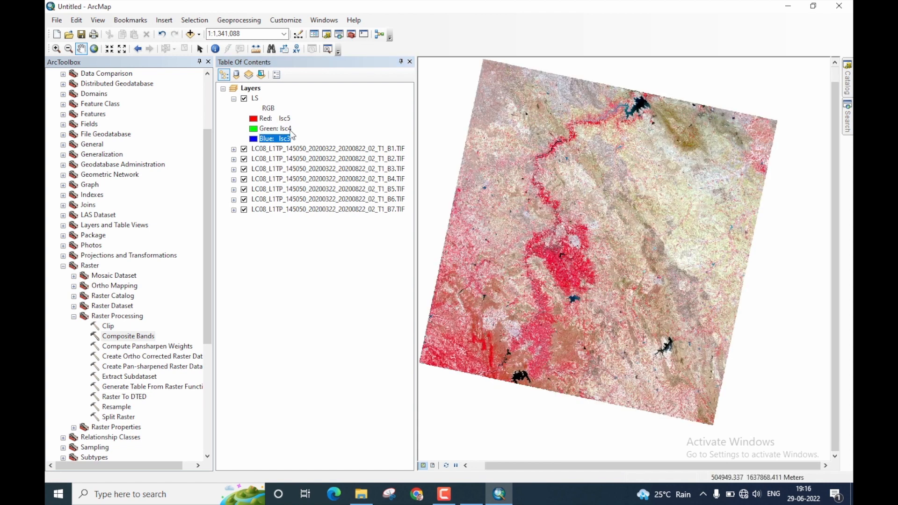
mouse_move(672, 208)
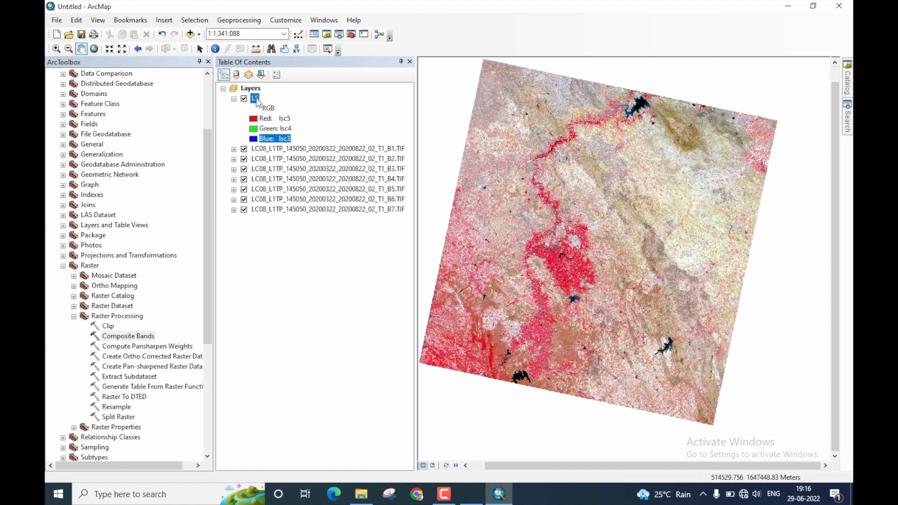
View the LS layer's Source properties: 7 bands, 30 by 30 cell size.
right_click(255, 99)
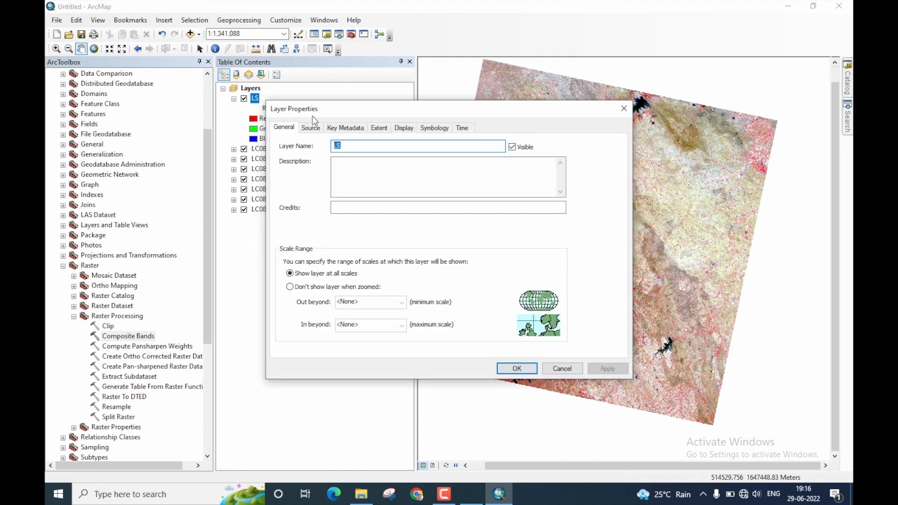
mouse_move(315, 134)
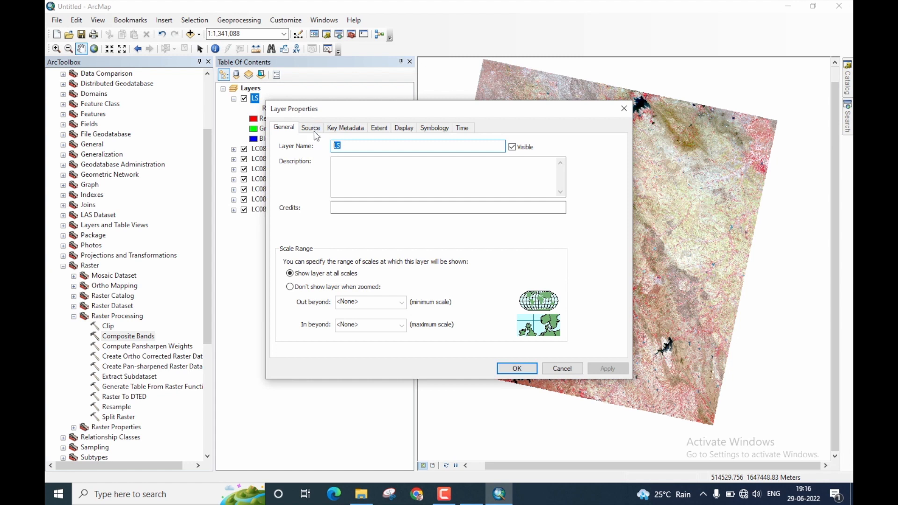
left_click(310, 127)
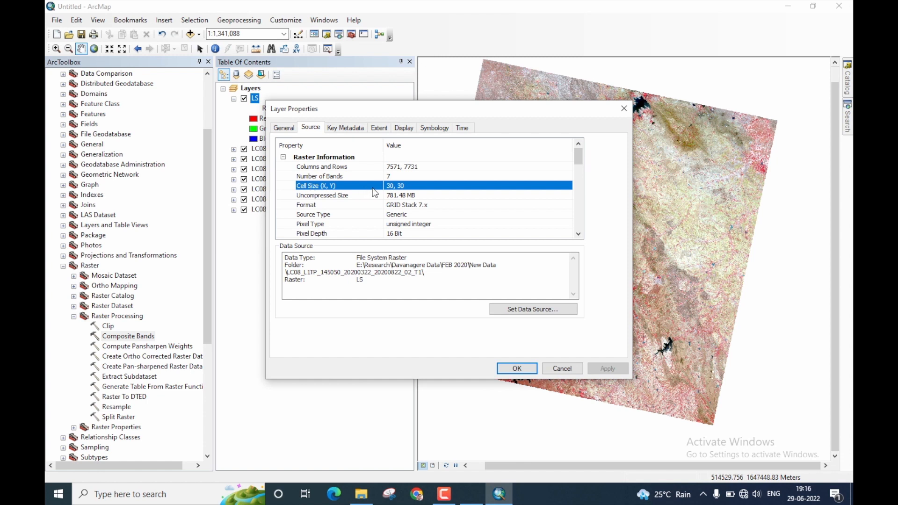
mouse_move(407, 192)
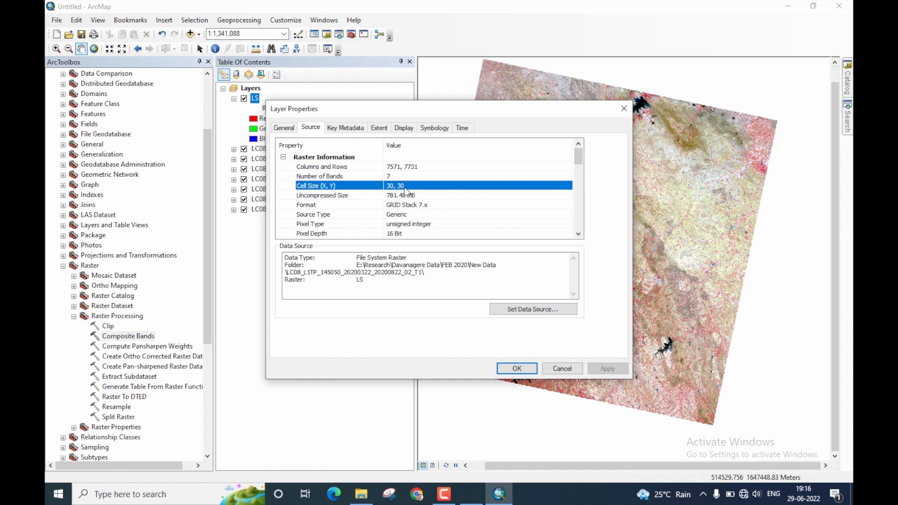
mouse_move(703, 244)
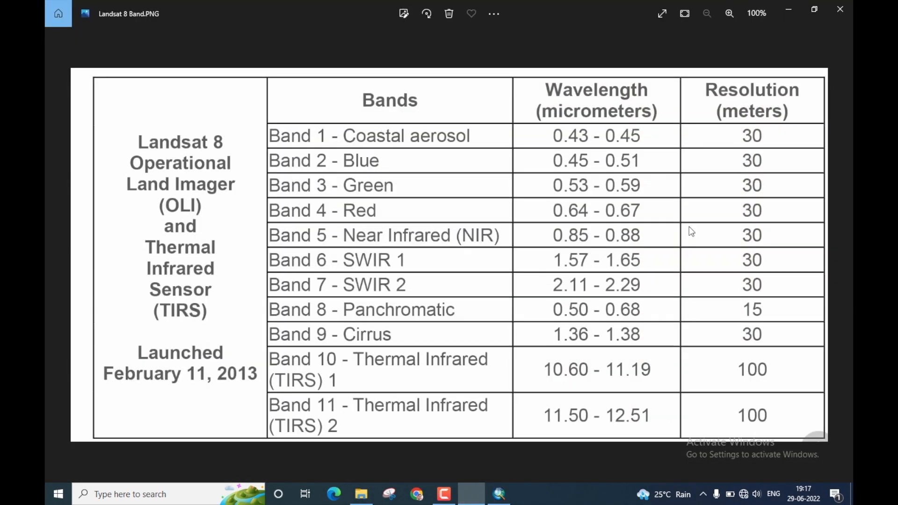
mouse_move(342, 142)
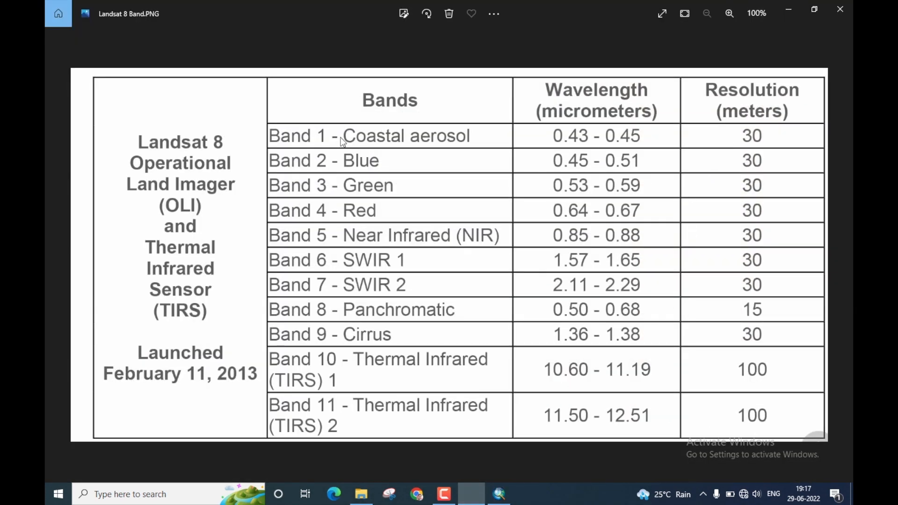
mouse_move(734, 142)
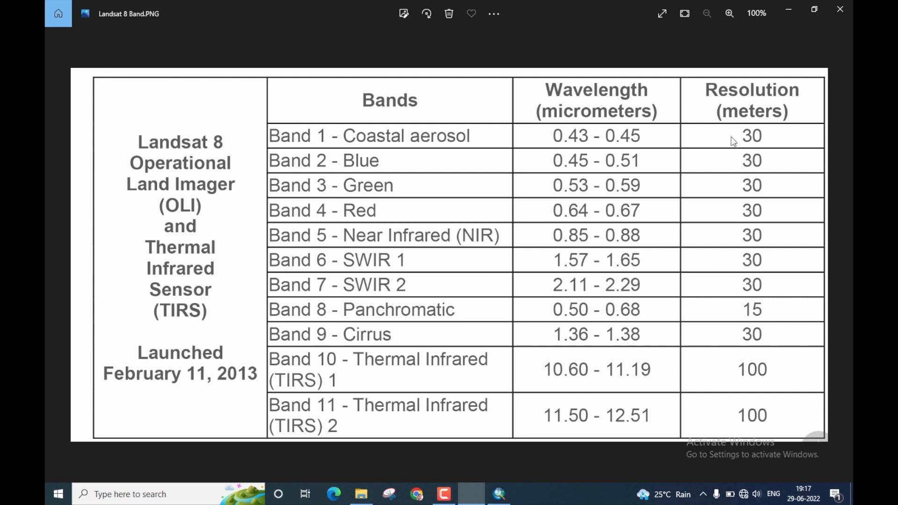
mouse_move(512, 491)
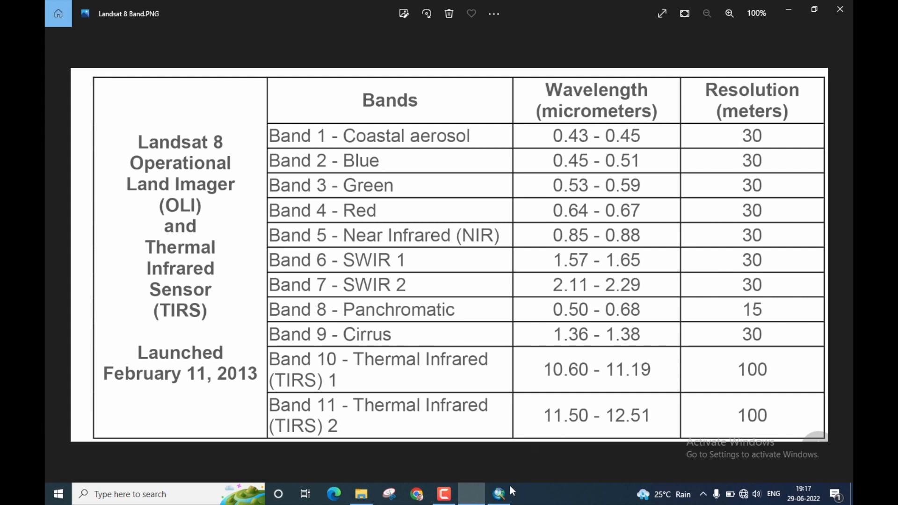
Return to the map and close the LS Layer Properties with OK, keeping the 5-4-3 composite.
left_click(498, 494)
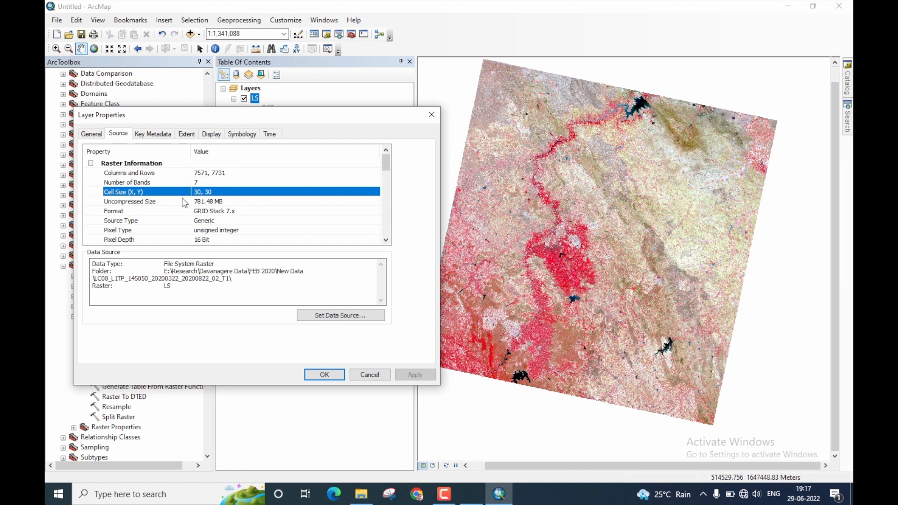
mouse_move(211, 200)
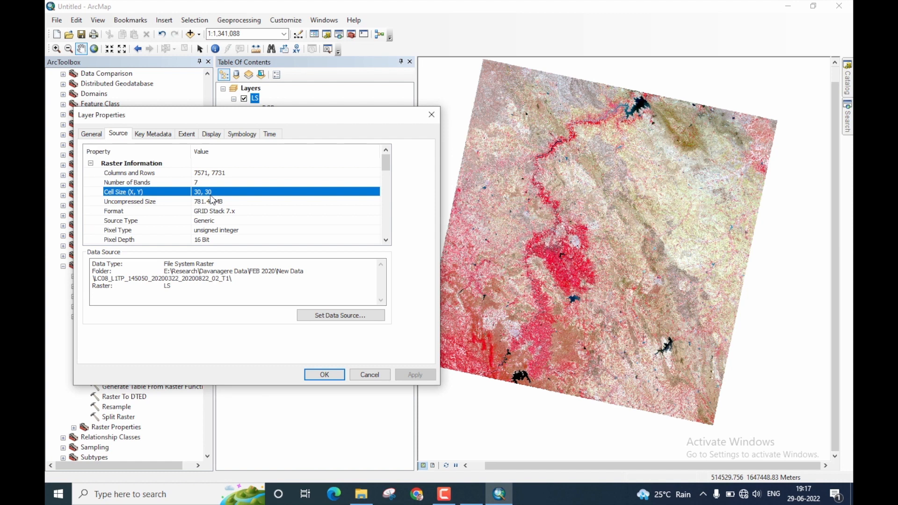
left_click(324, 375)
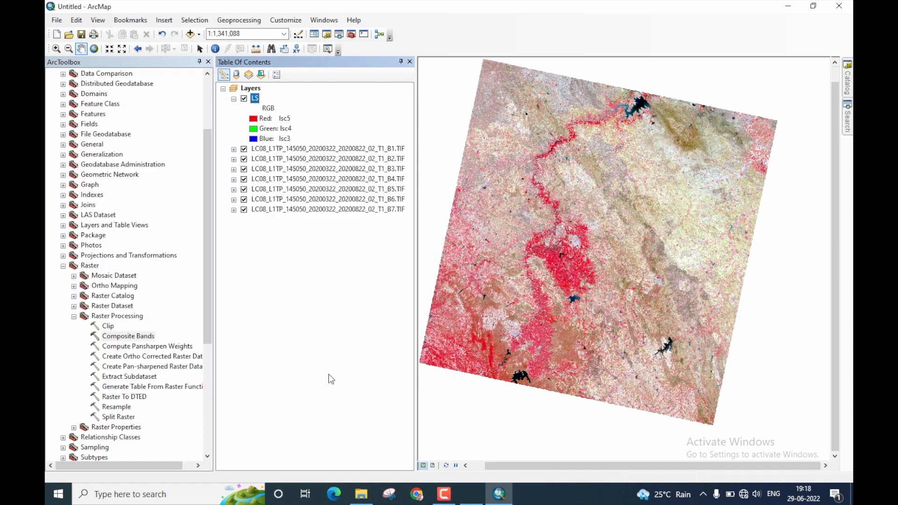